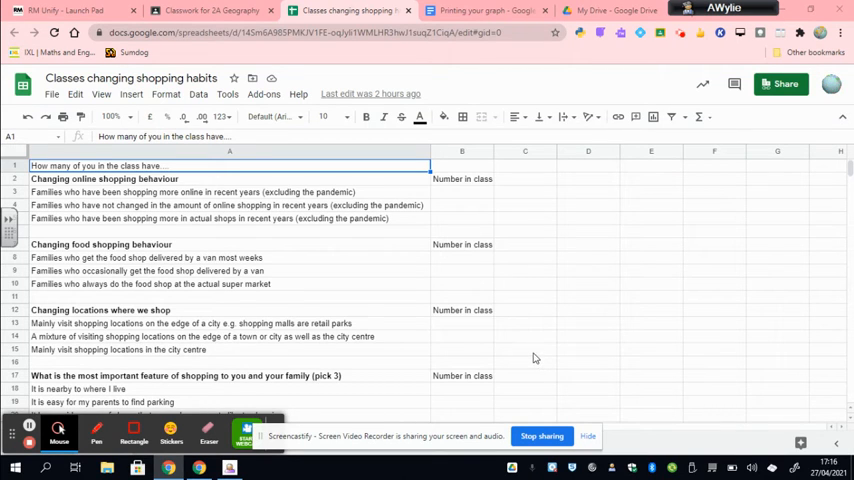
mouse_move(474, 272)
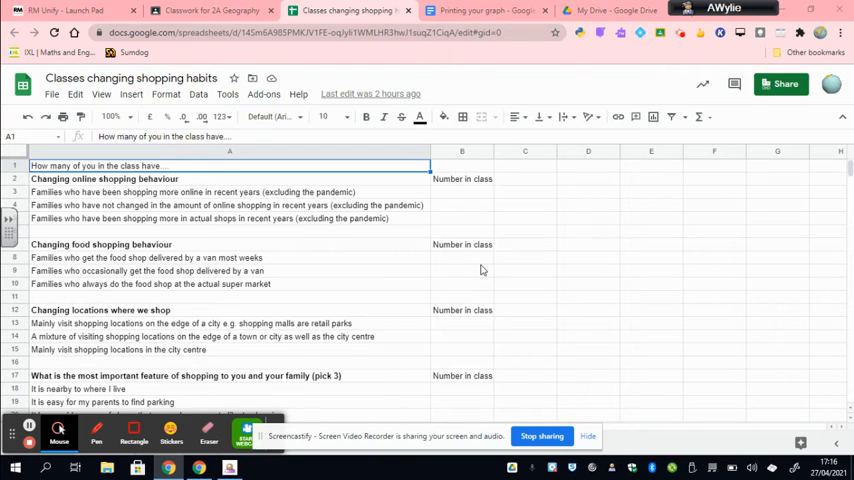
mouse_move(448, 221)
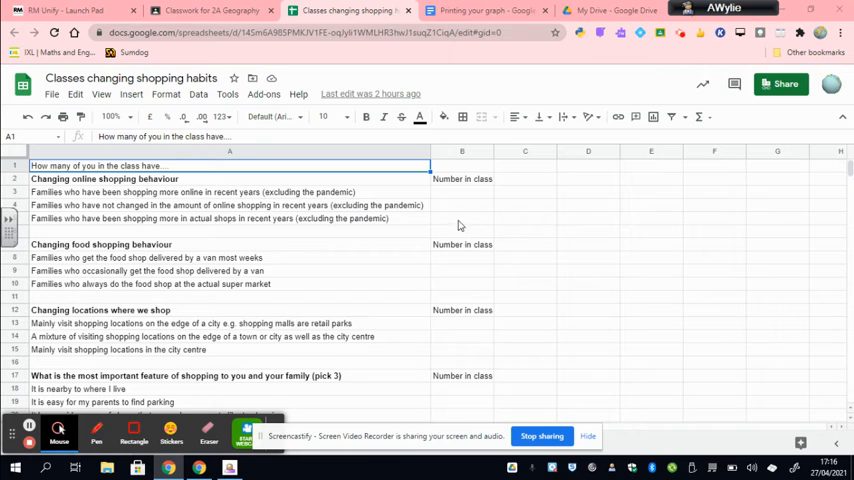
Enter the online shopping class counts 12, 6 and 2 in cells B3 to B5
left_click(461, 192)
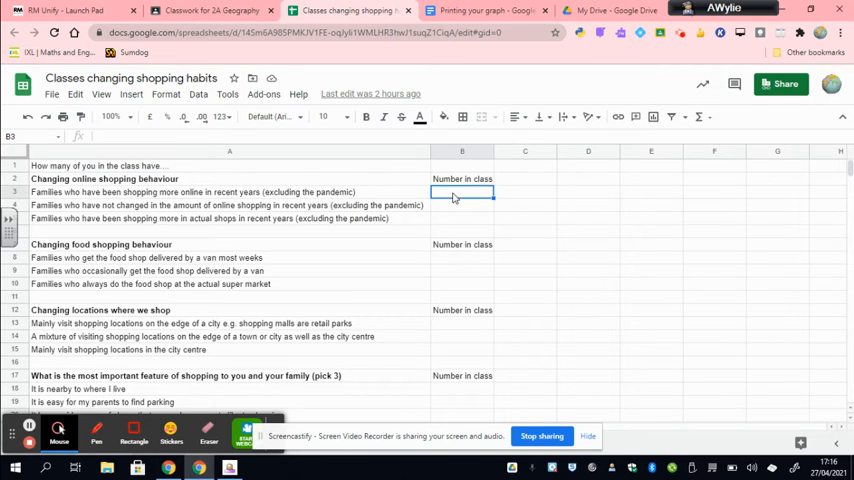
mouse_move(230, 165)
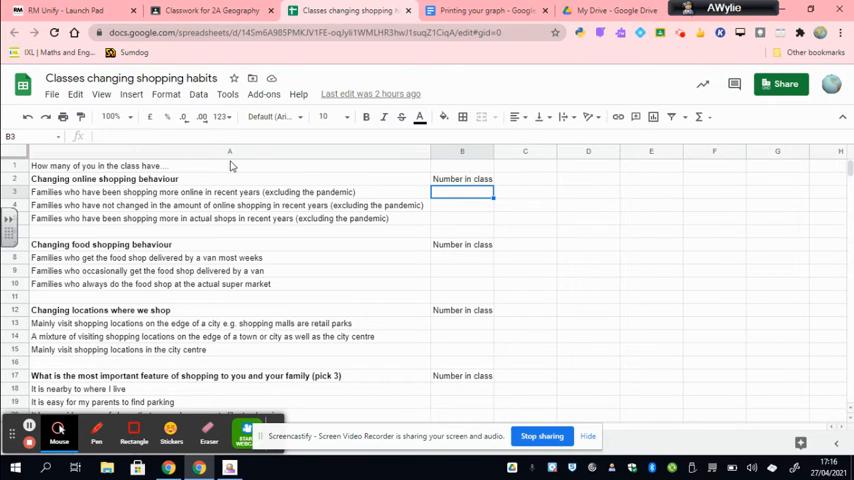
mouse_move(387, 206)
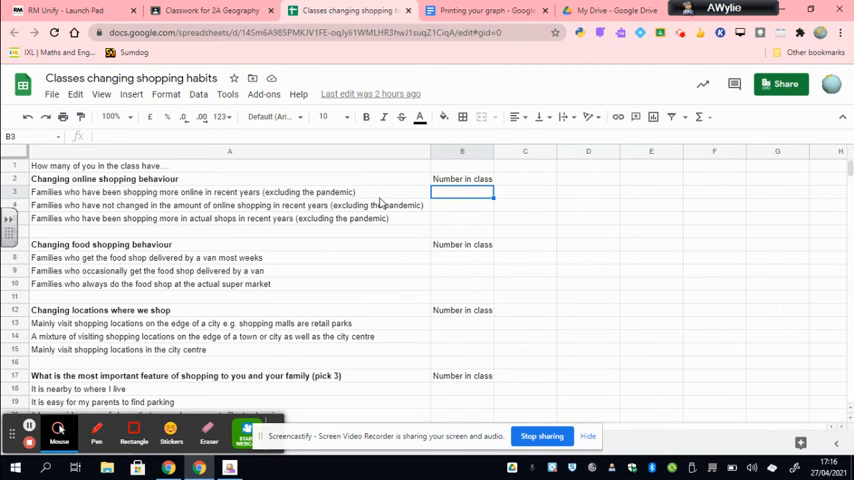
type("12")
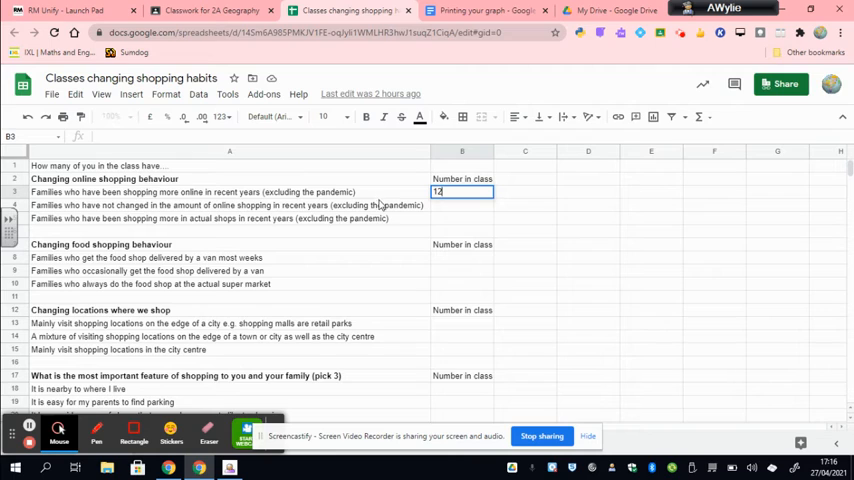
mouse_move(446, 214)
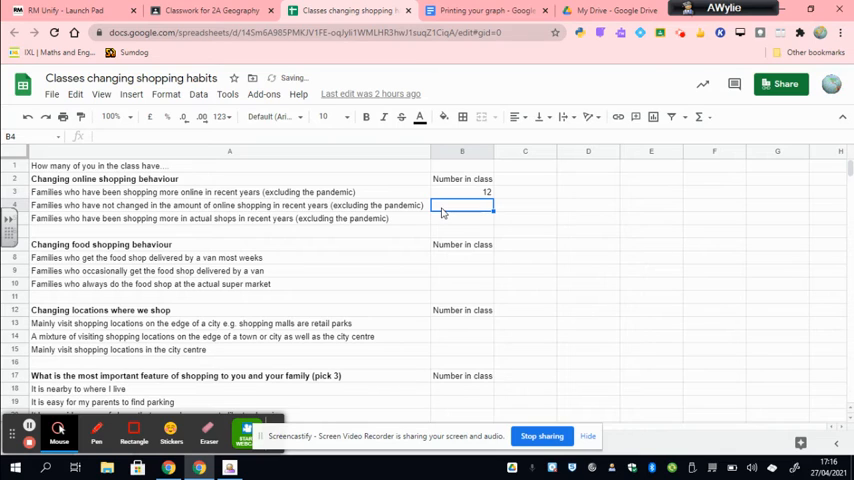
type("6")
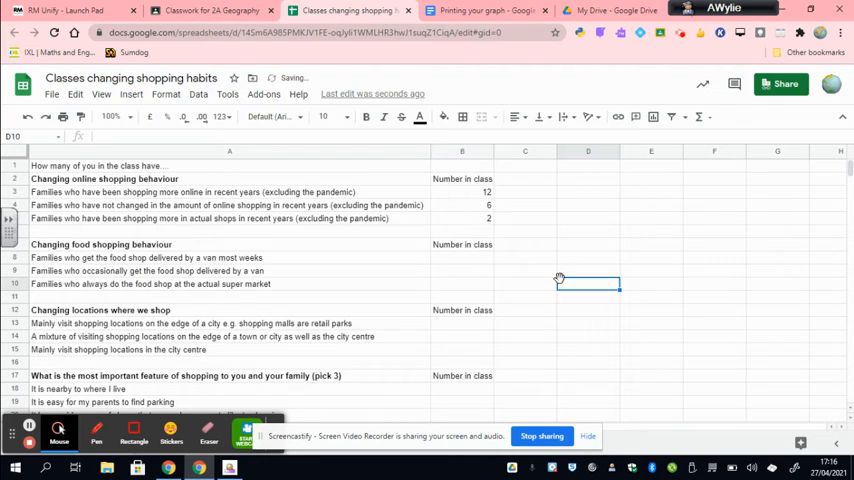
mouse_move(308, 170)
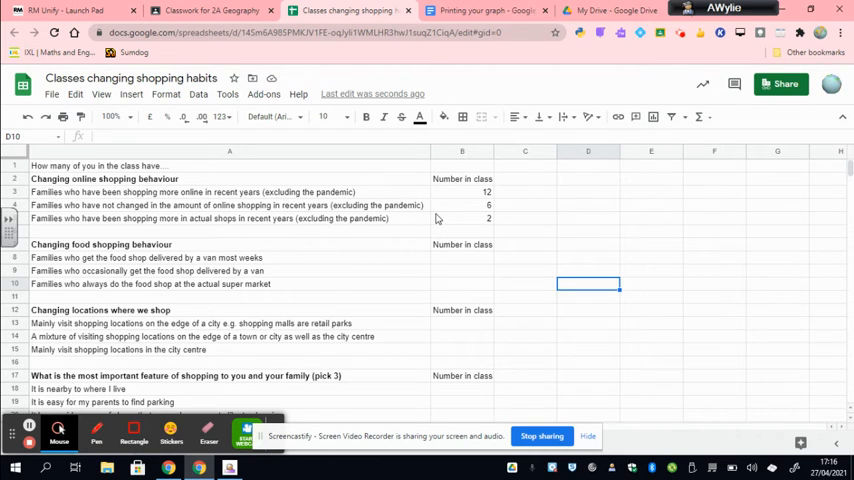
mouse_move(415, 205)
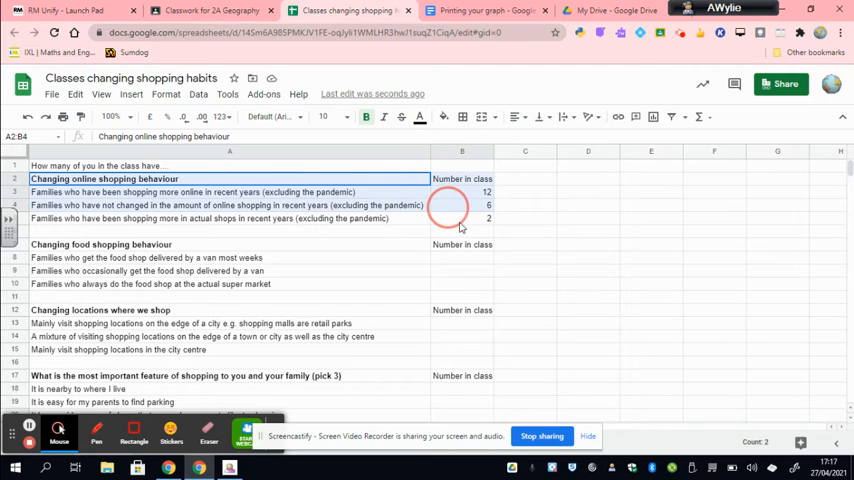
Select range A2:B5 with the online shopping heading, statements and counts
left_click(461, 218)
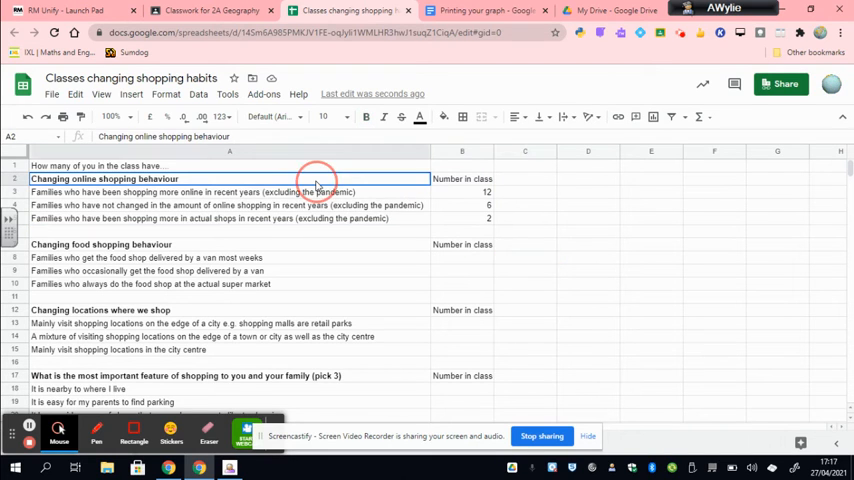
left_click_drag(230, 178, 230, 192)
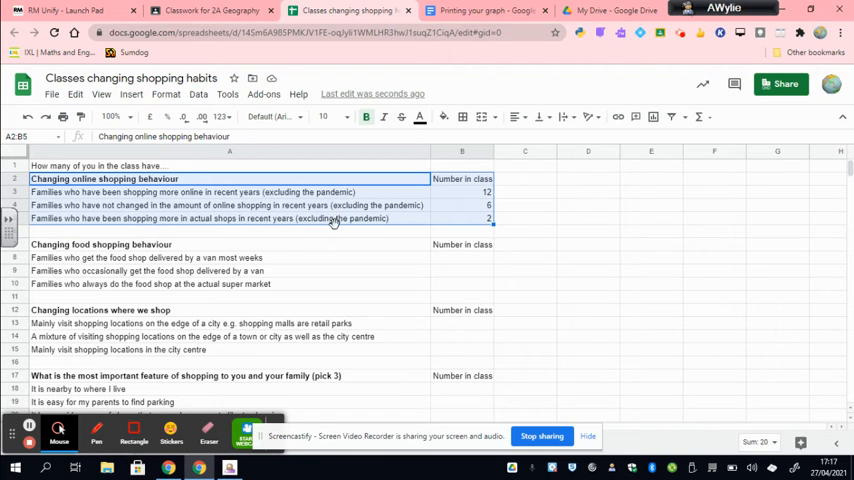
mouse_move(653, 117)
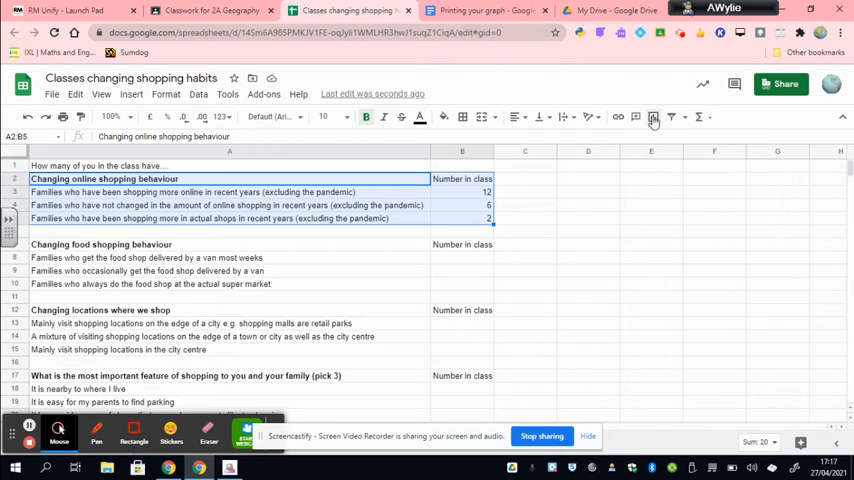
mouse_move(653, 143)
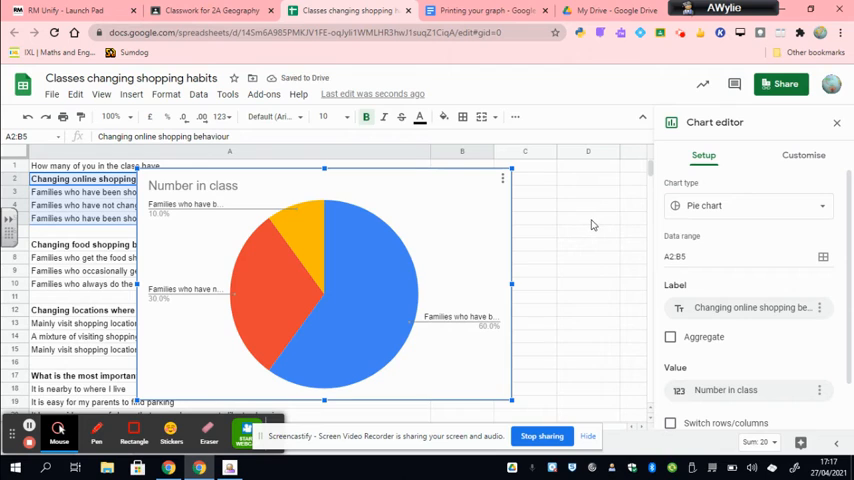
mouse_move(285, 245)
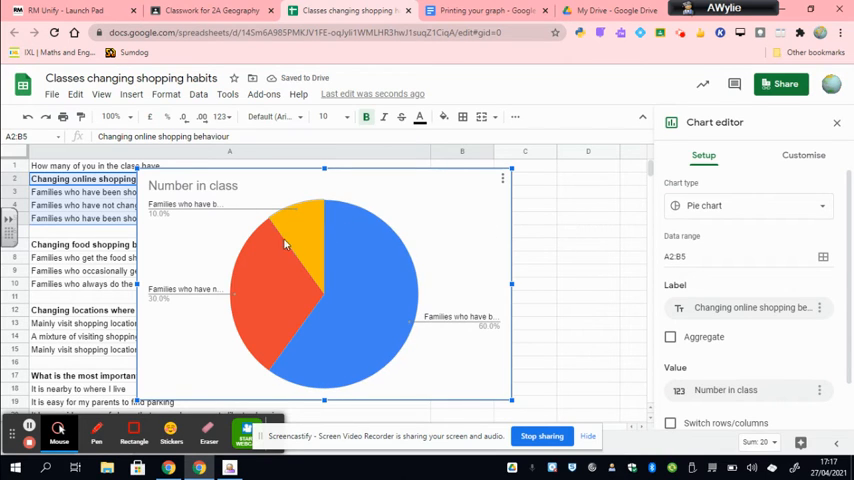
mouse_move(231, 278)
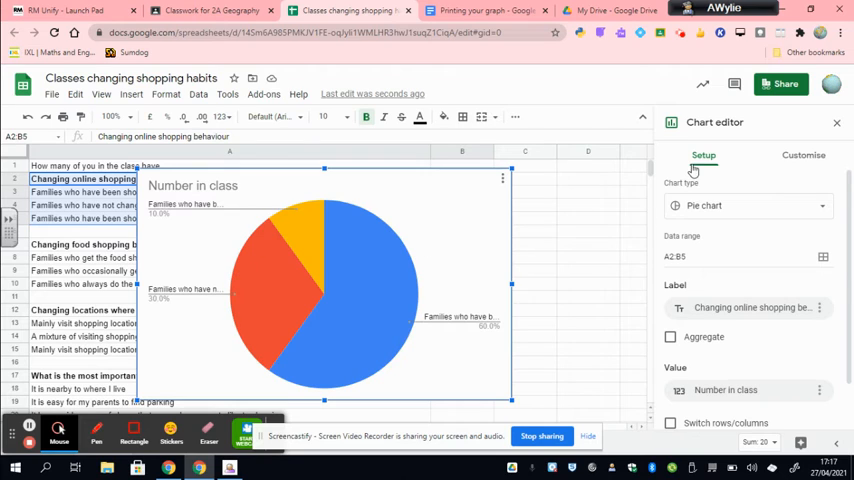
mouse_move(797, 137)
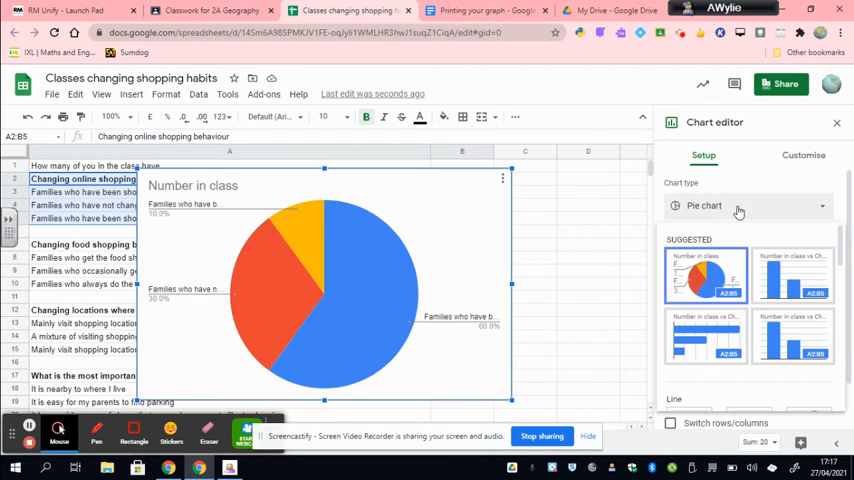
mouse_move(717, 260)
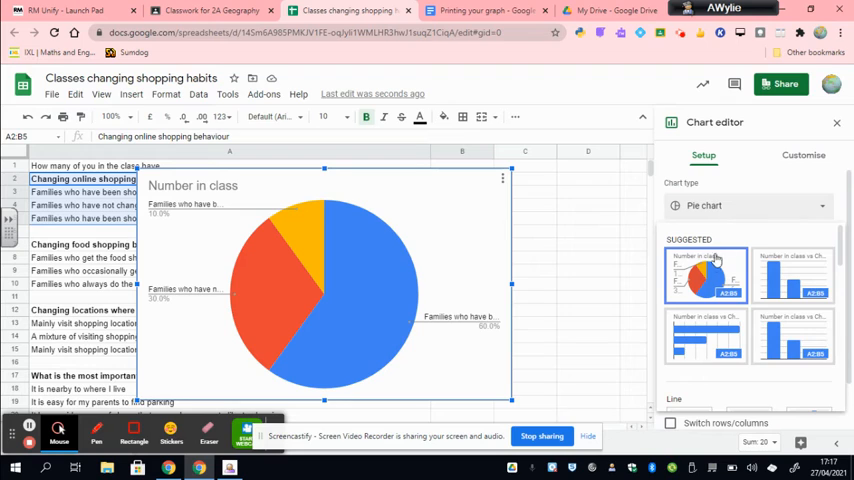
mouse_move(793, 278)
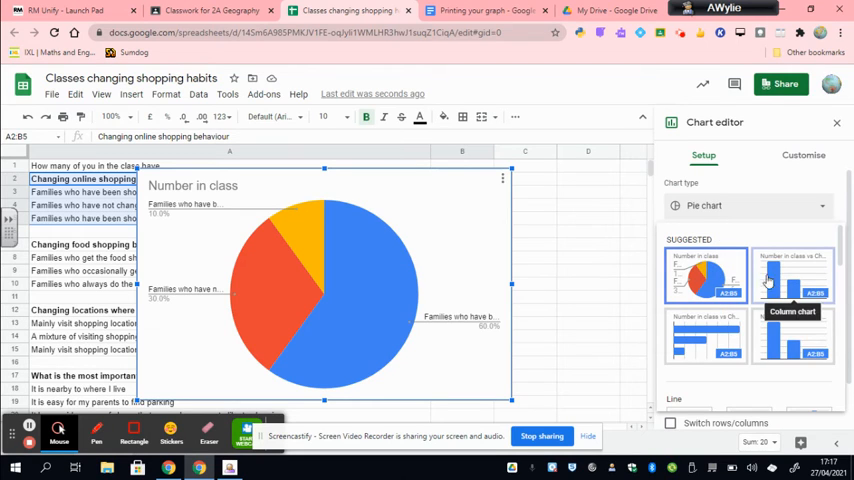
mouse_move(617, 264)
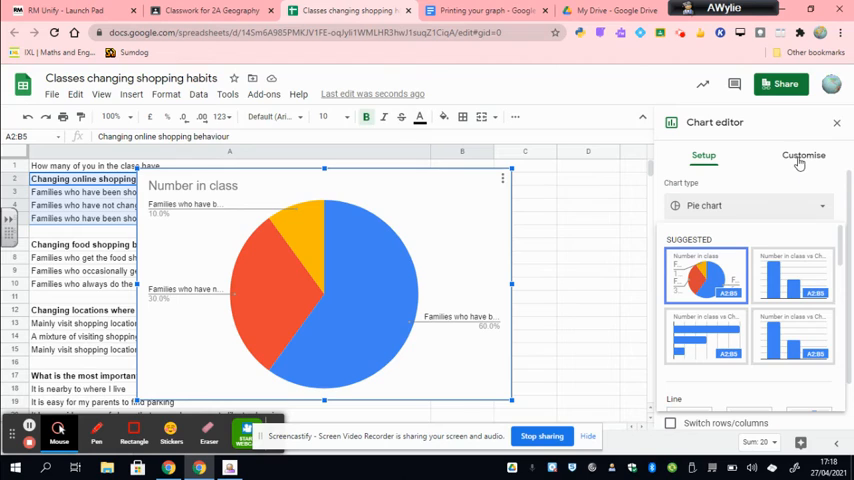
Expand the Customise pie chart settings, toggling Maximise on and back off
left_click(803, 155)
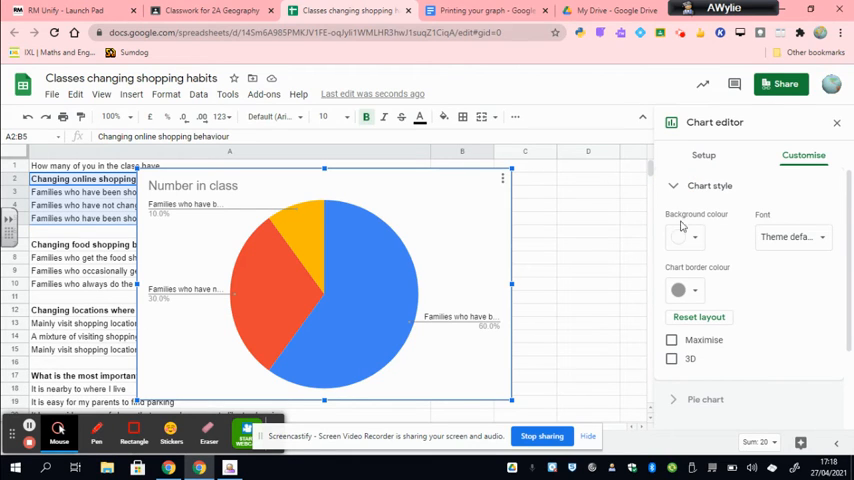
mouse_move(724, 236)
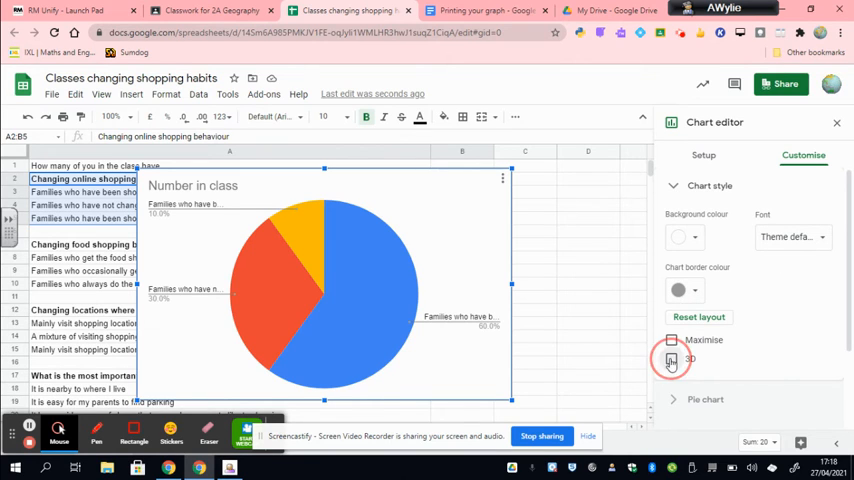
left_click(671, 359)
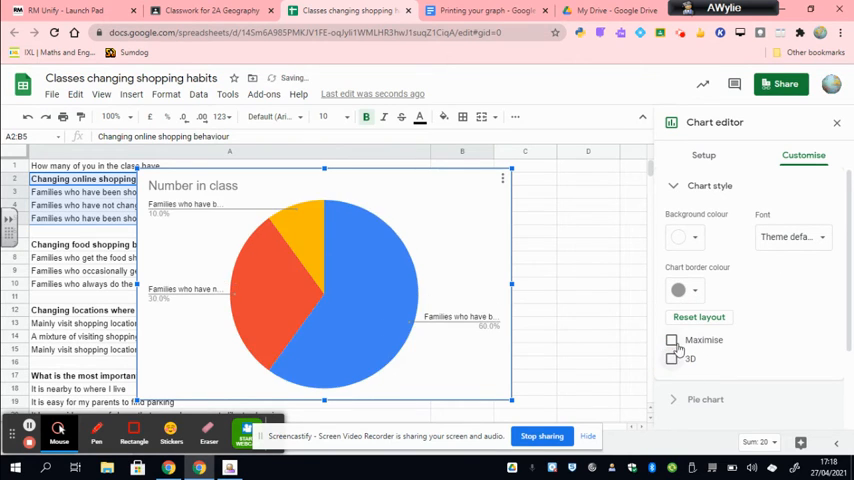
left_click(671, 340)
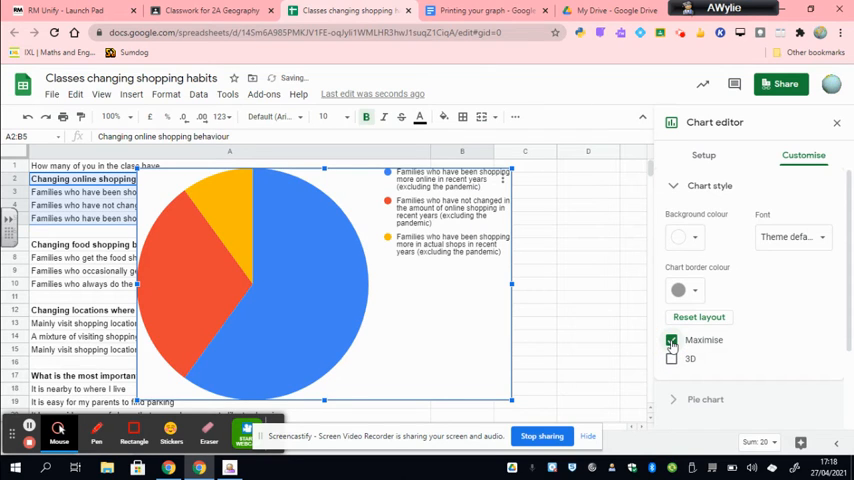
left_click(672, 340)
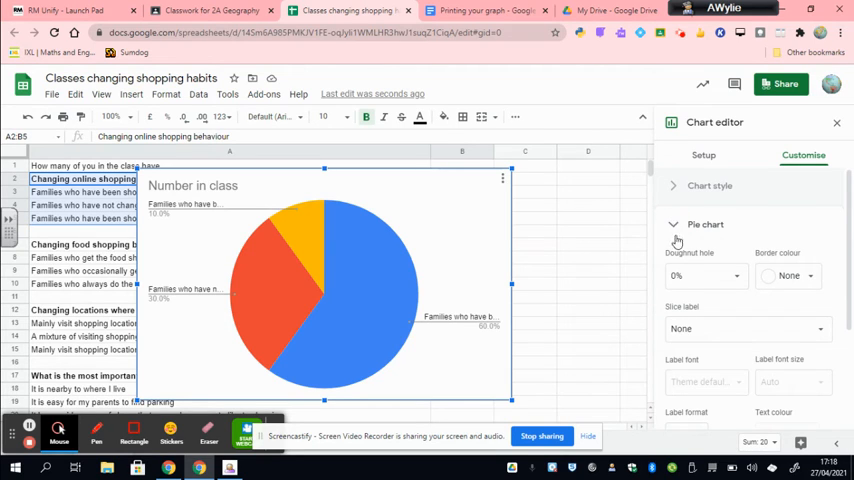
Keep a 0% doughnut hole, add black slice borders and Percentage slice labels
left_click(707, 276)
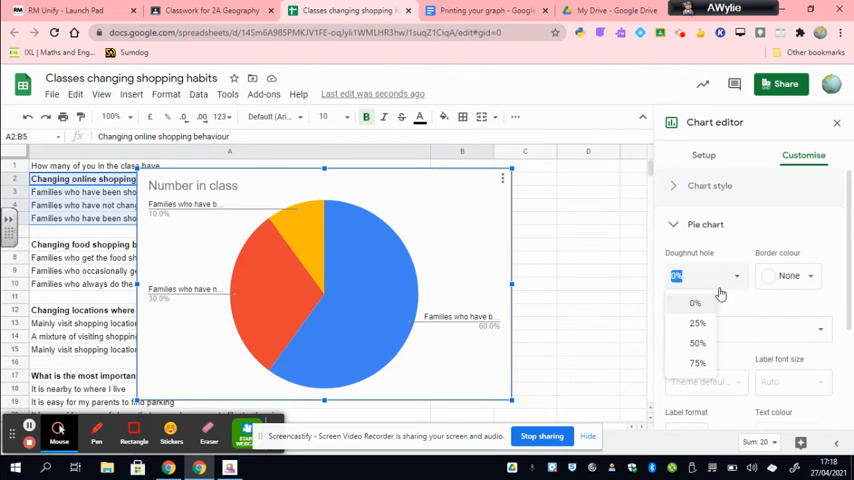
left_click(697, 343)
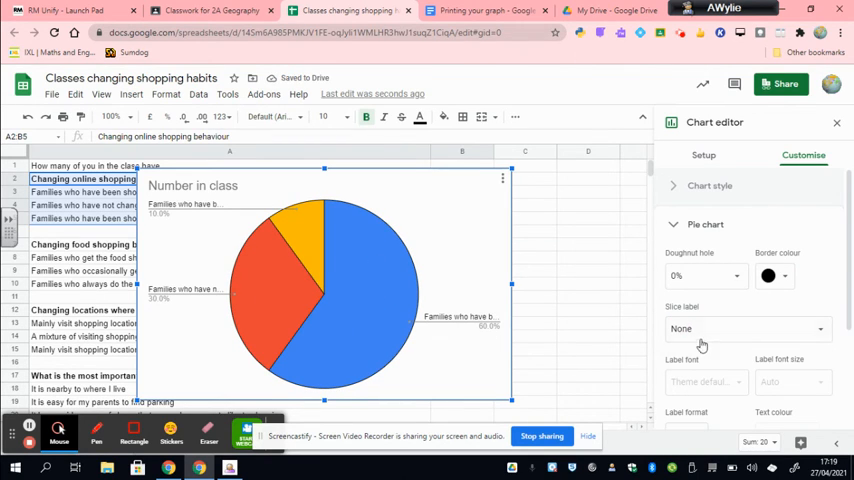
left_click(748, 328)
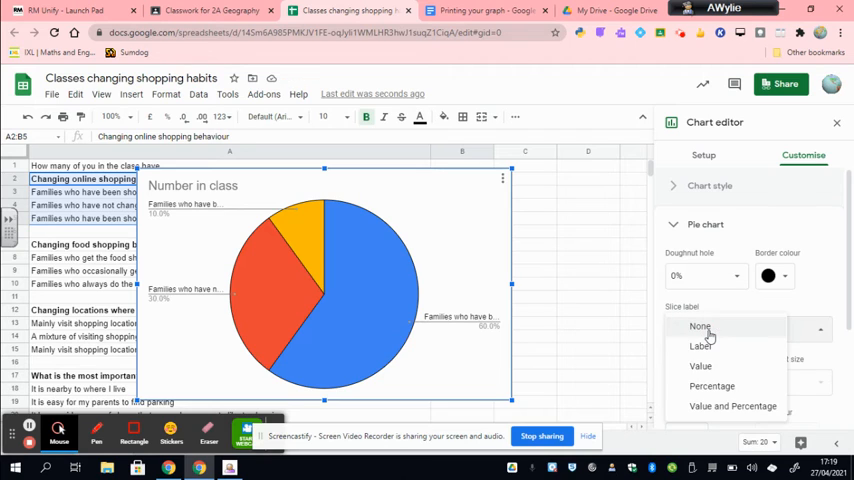
left_click(700, 346)
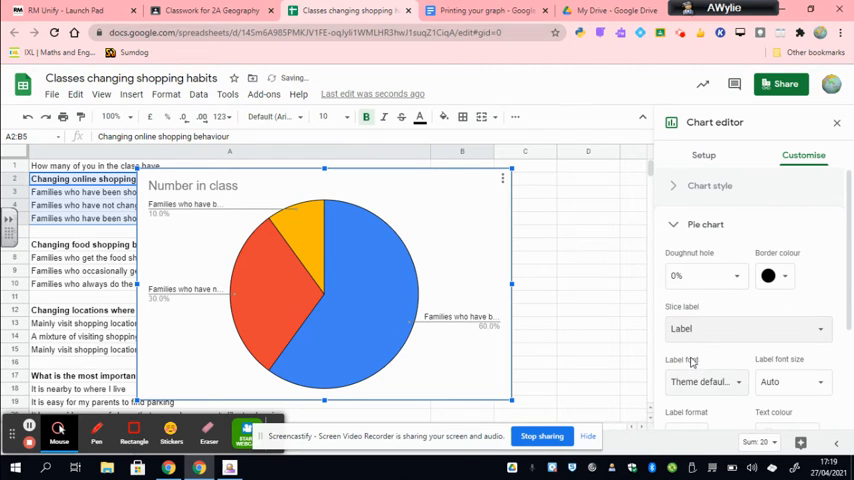
left_click(748, 328)
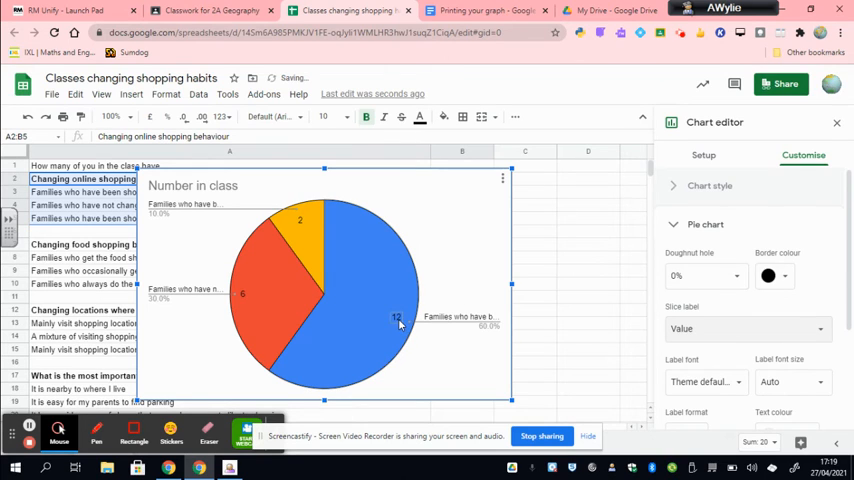
left_click(748, 328)
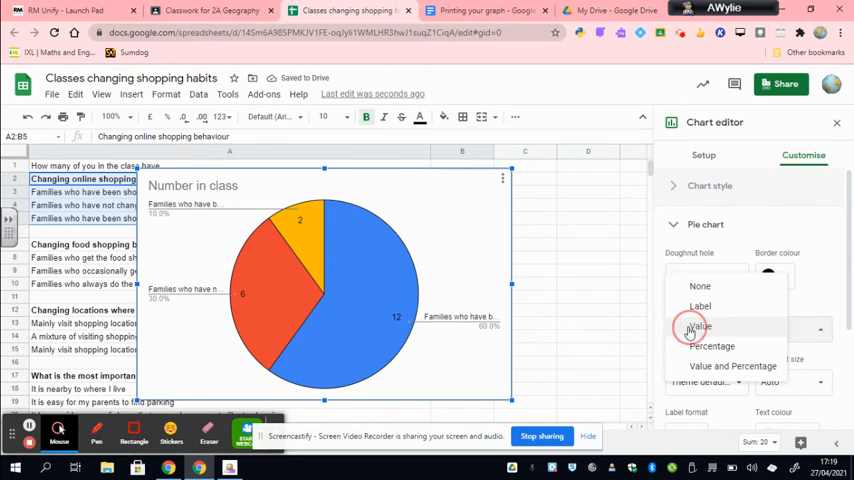
left_click(711, 346)
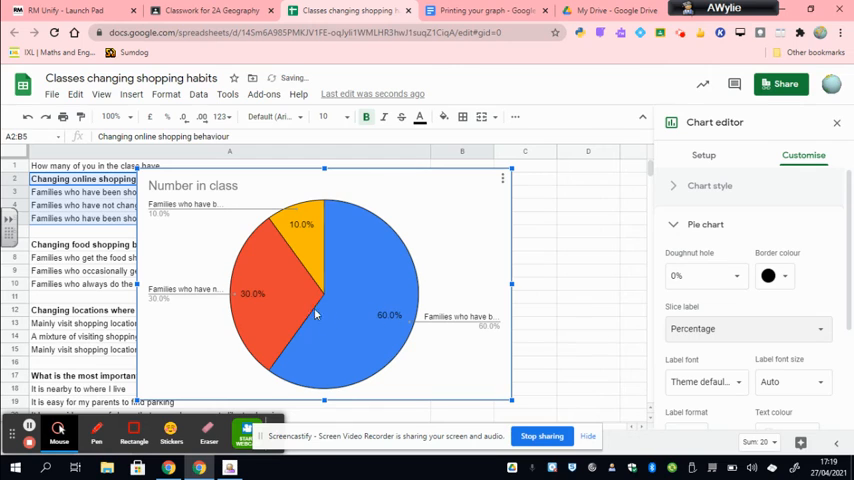
mouse_move(640, 291)
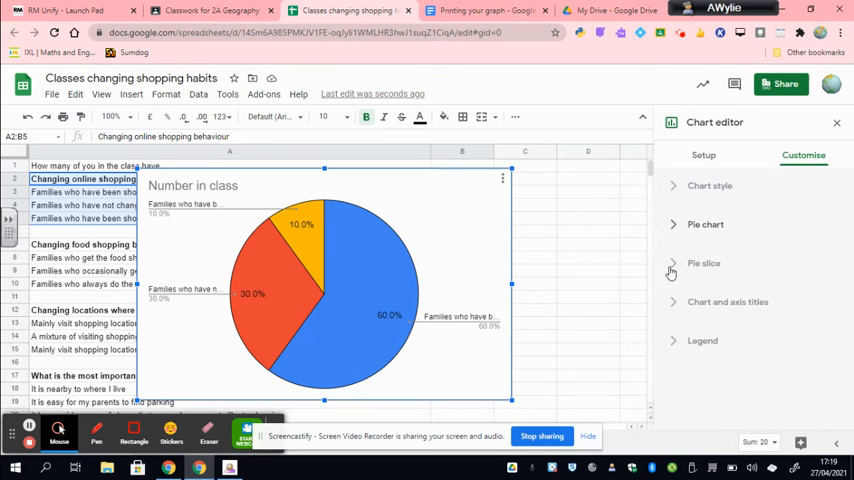
Colour the slices red for 60%, lighter red for 30% and pale pink for 10%
left_click(704, 263)
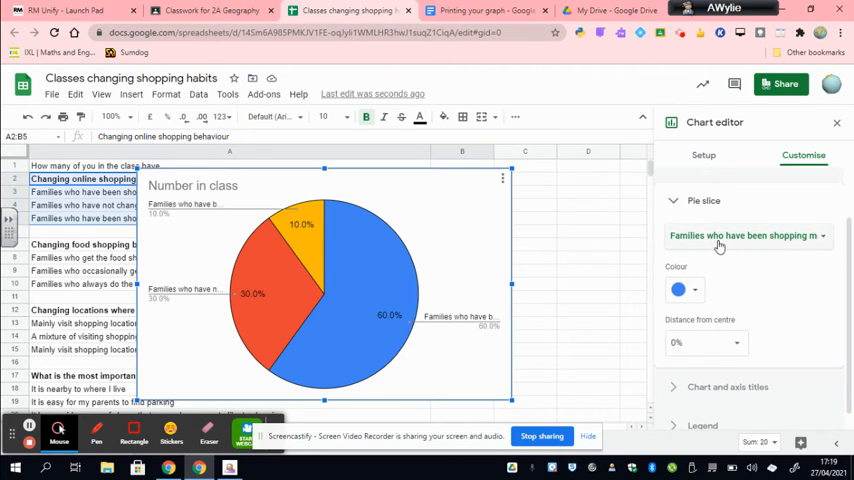
left_click(745, 235)
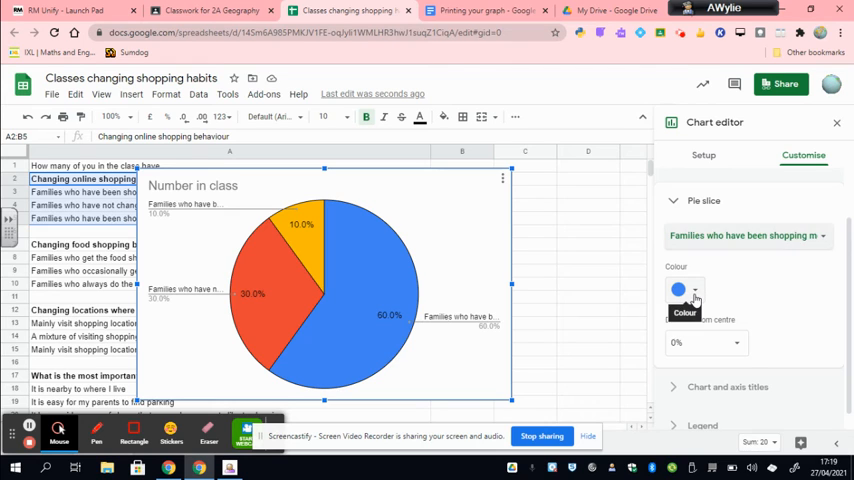
left_click(684, 289)
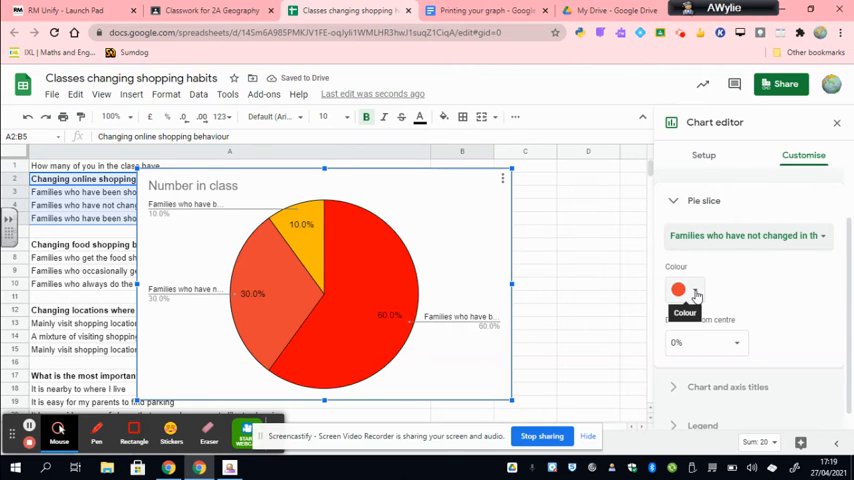
left_click(684, 290)
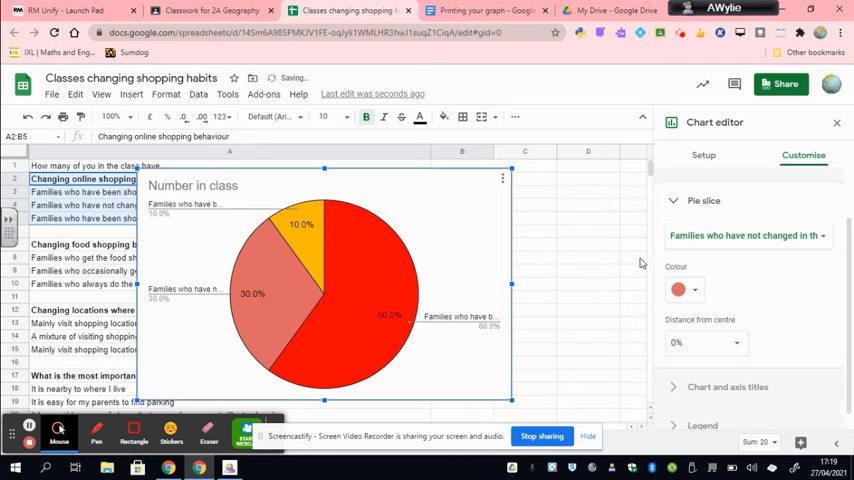
left_click(745, 235)
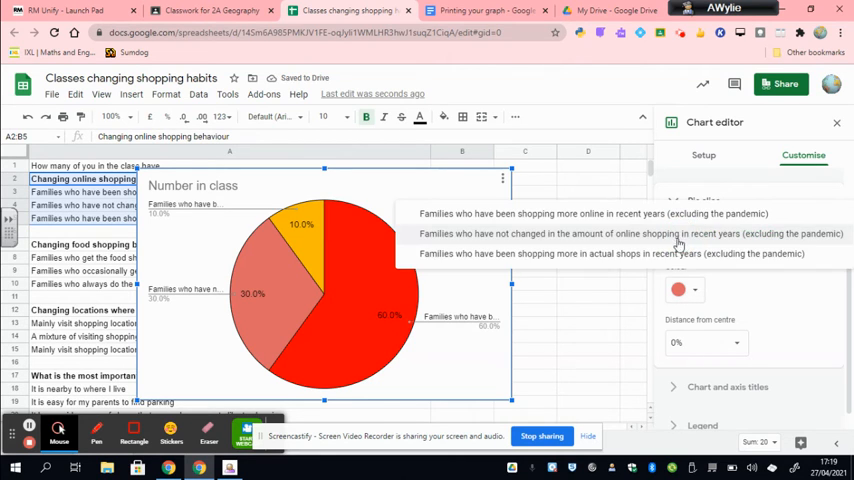
left_click(678, 290)
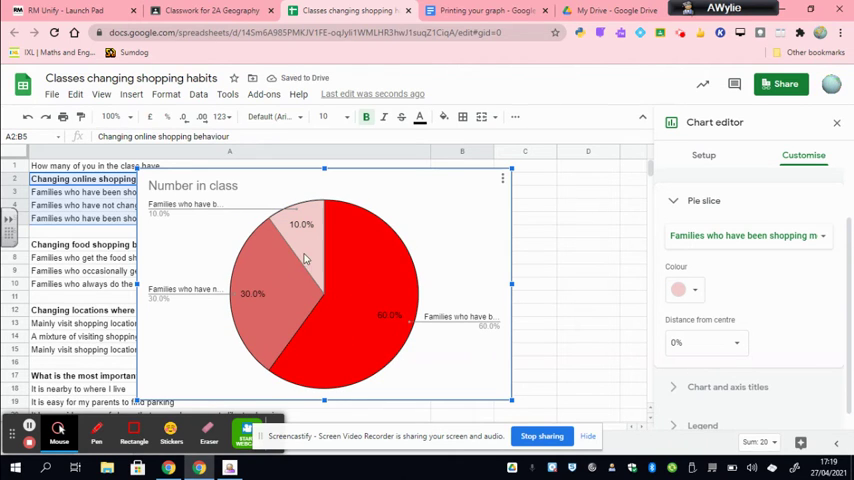
mouse_move(348, 318)
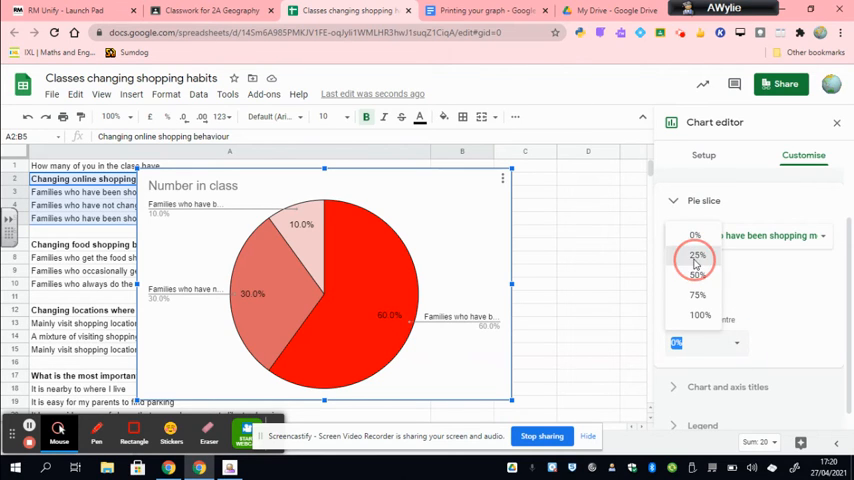
left_click(697, 255)
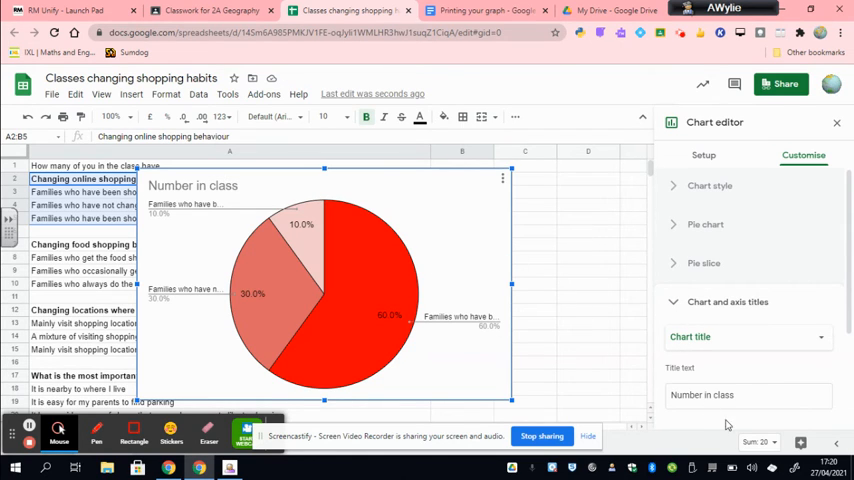
Replace the chart title 'Number in class' with 'Changes in online shopping behaviour'
left_click(748, 395)
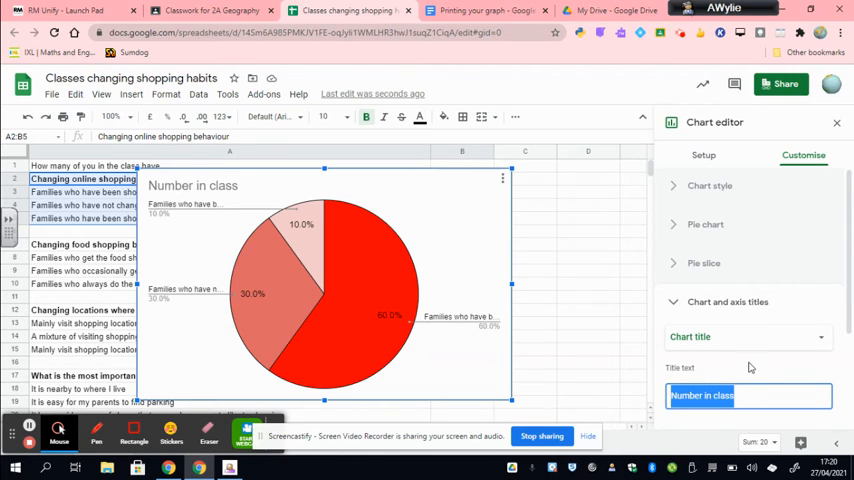
mouse_move(795, 422)
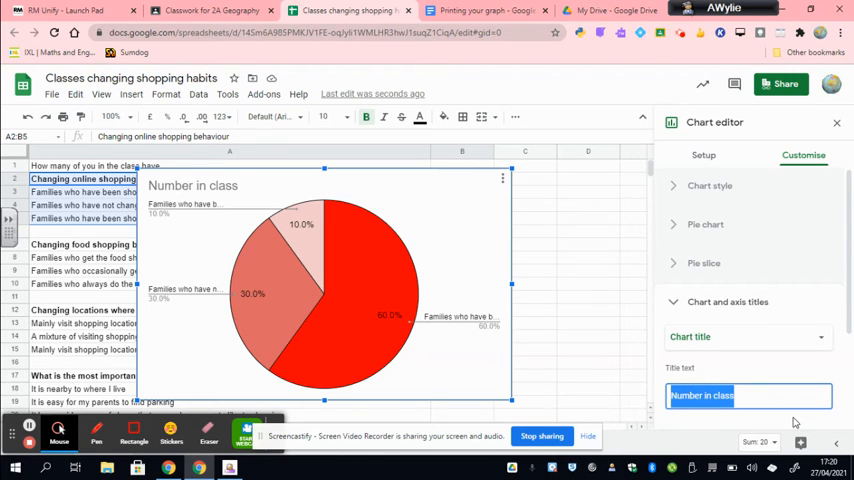
type("Chang")
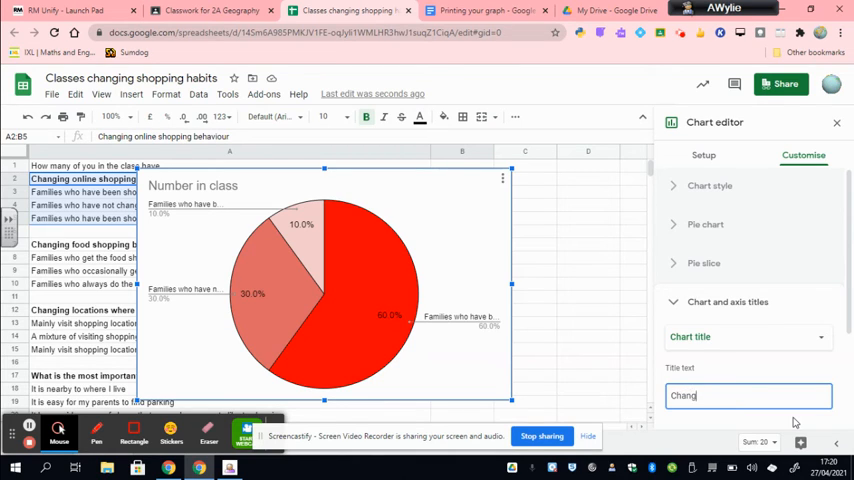
type("es in")
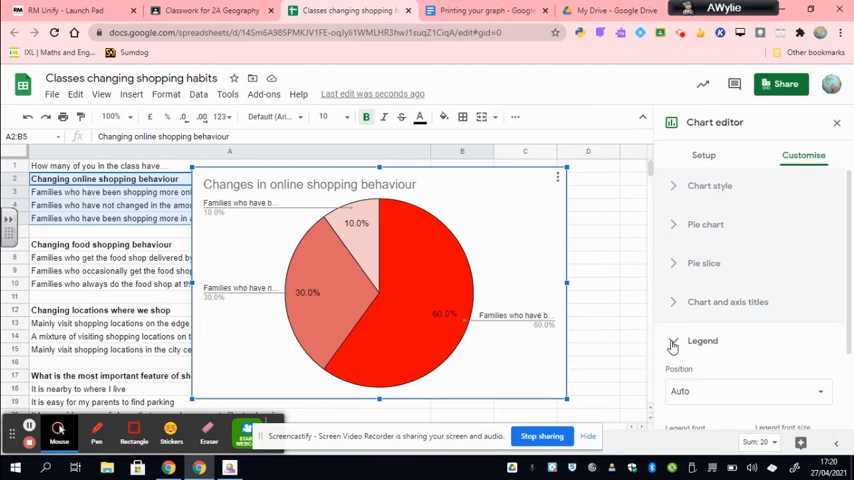
Set the chart legend position to Left and collapse the Legend settings
left_click(748, 391)
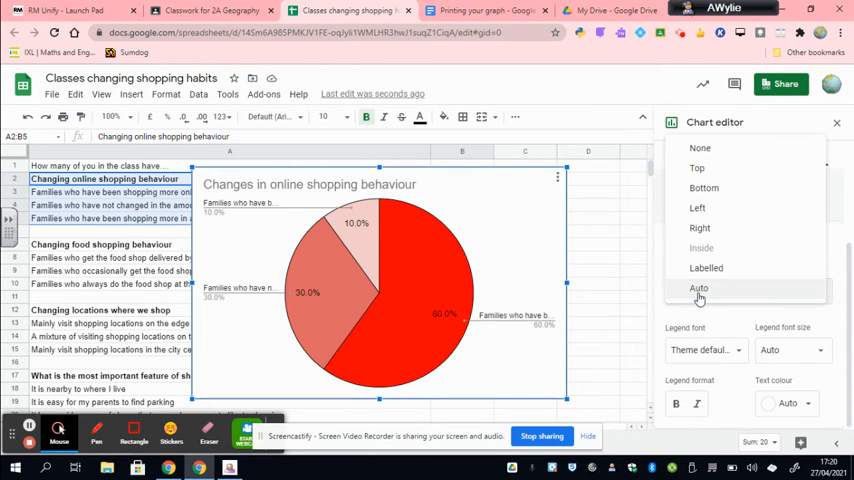
mouse_move(697, 168)
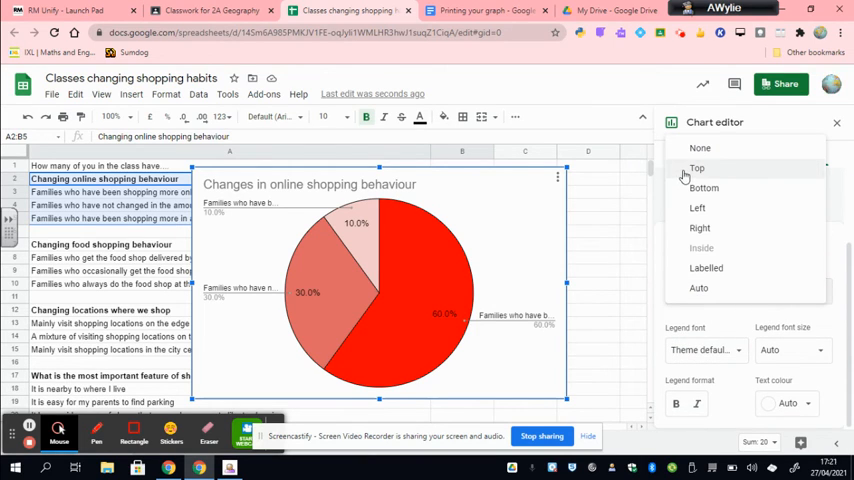
mouse_move(698, 228)
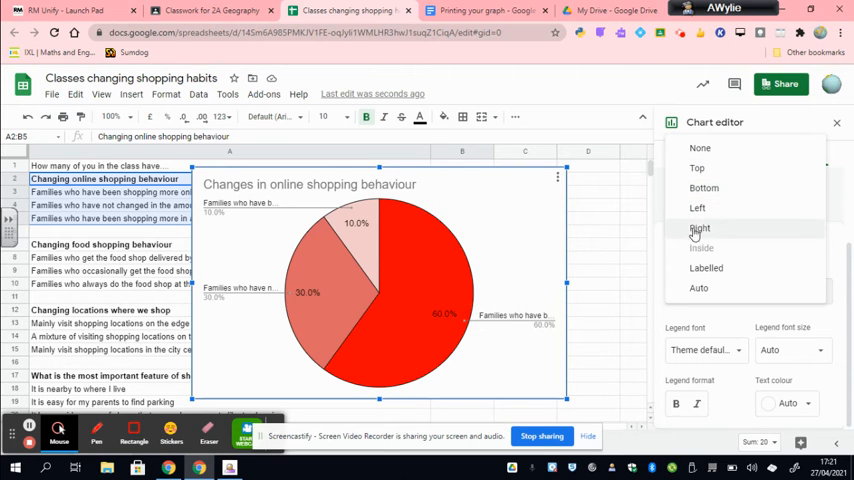
left_click(698, 228)
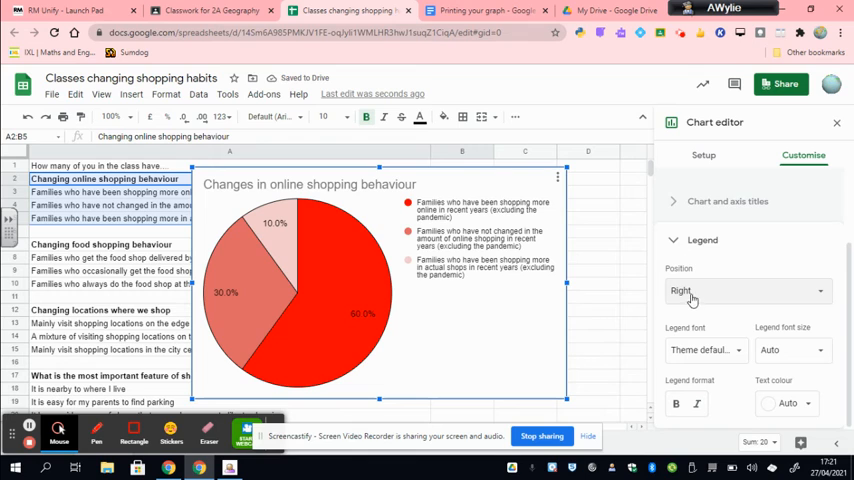
left_click(747, 290)
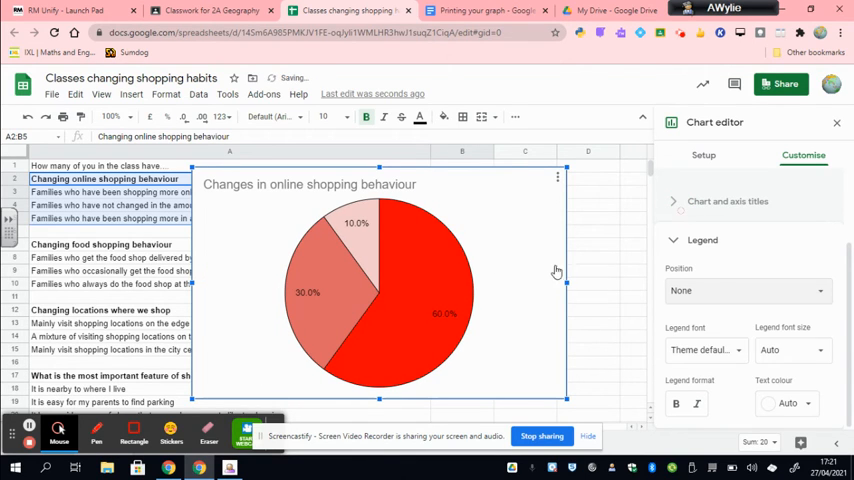
left_click(747, 290)
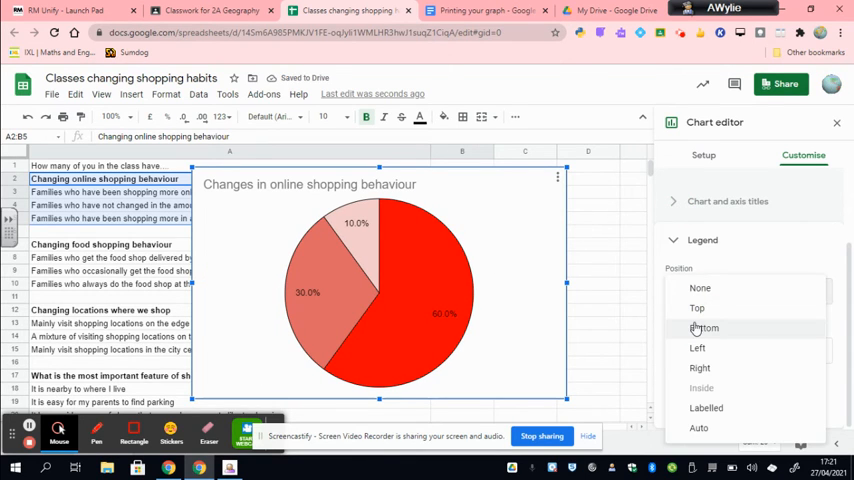
left_click(706, 407)
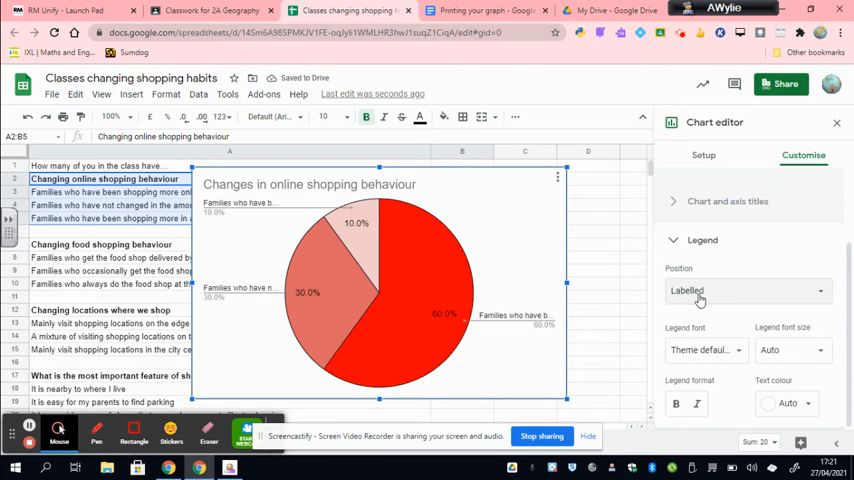
left_click(747, 290)
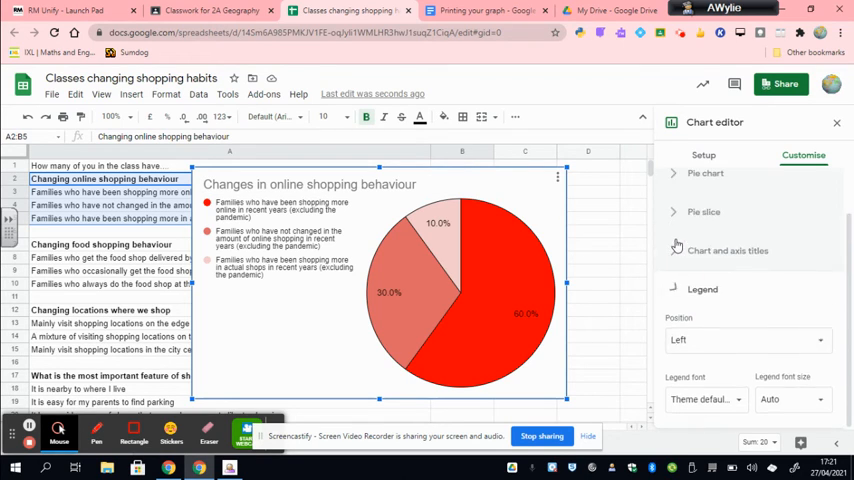
left_click(702, 289)
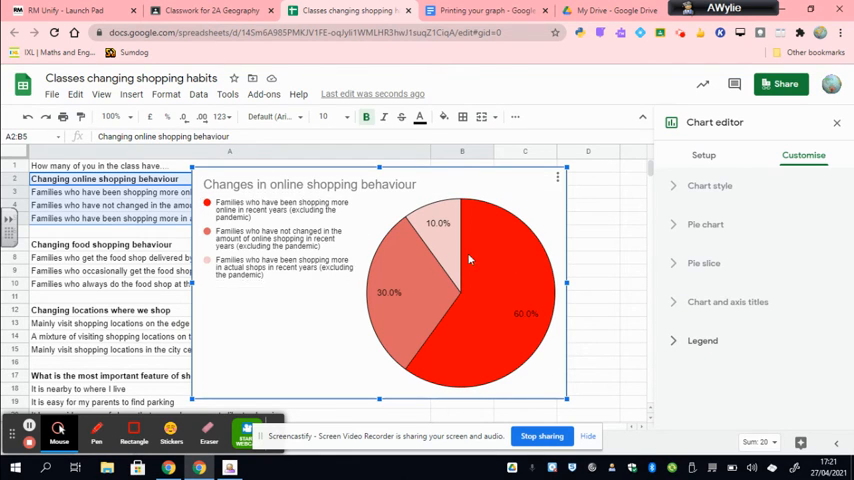
mouse_move(511, 283)
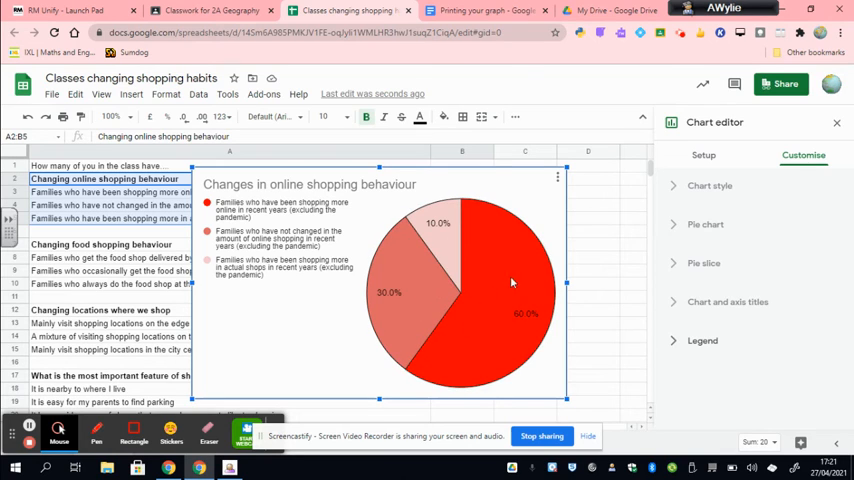
mouse_move(473, 355)
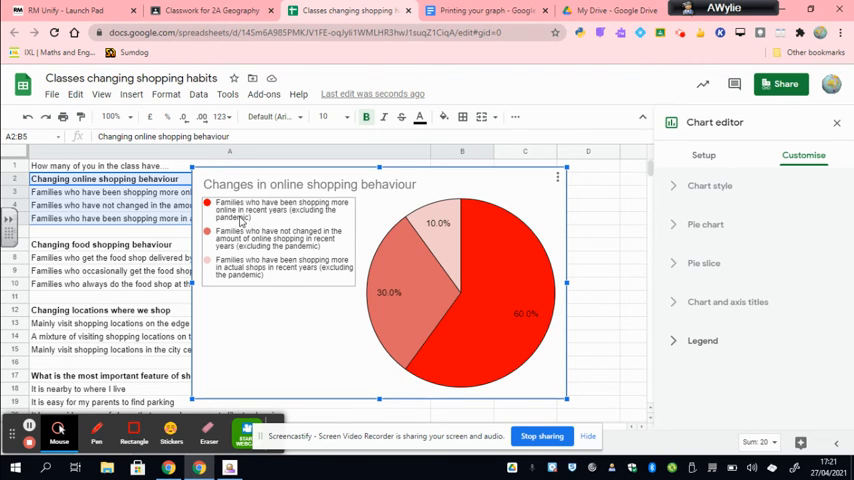
mouse_move(309, 327)
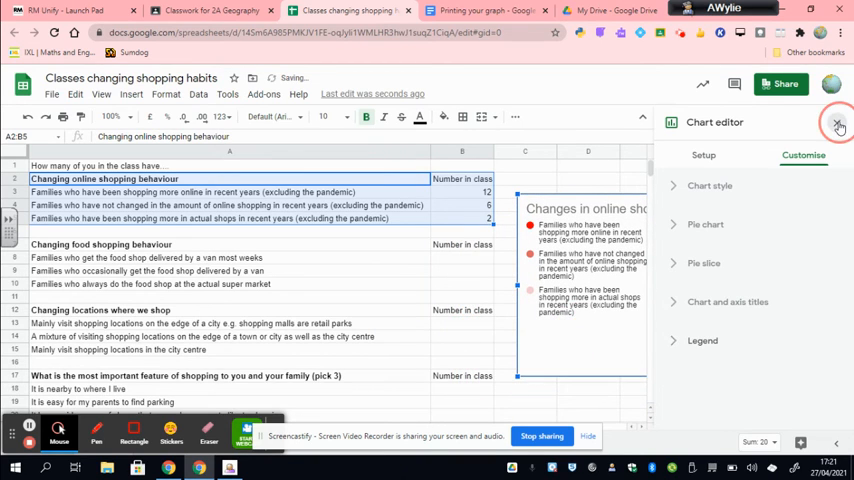
Close the Chart editor and scroll to check the pie chart beside the data
left_click(838, 122)
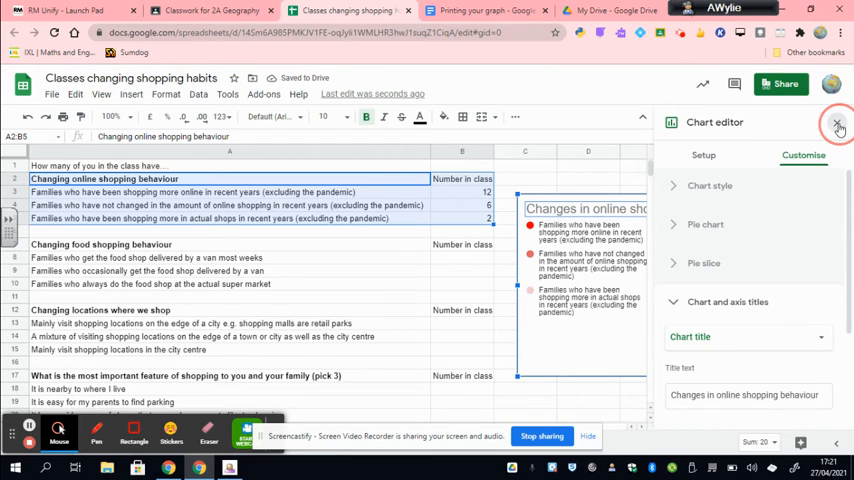
left_click(838, 122)
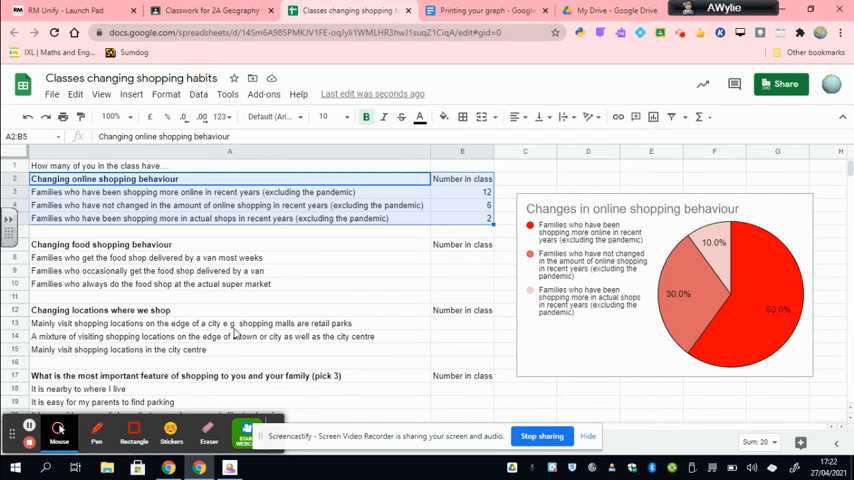
mouse_move(384, 271)
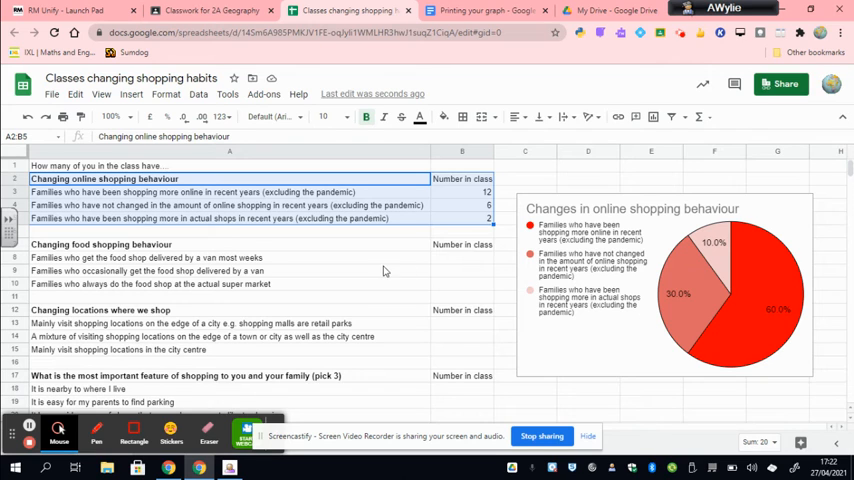
scroll("down", 3)
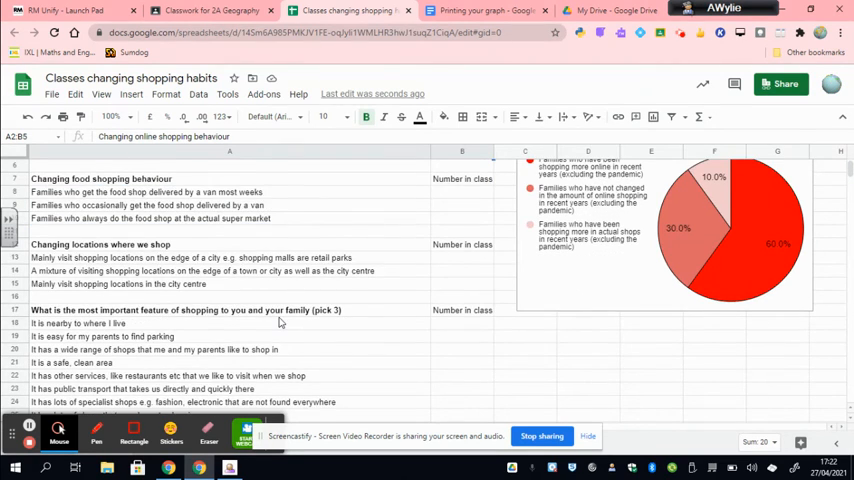
scroll("down", 3)
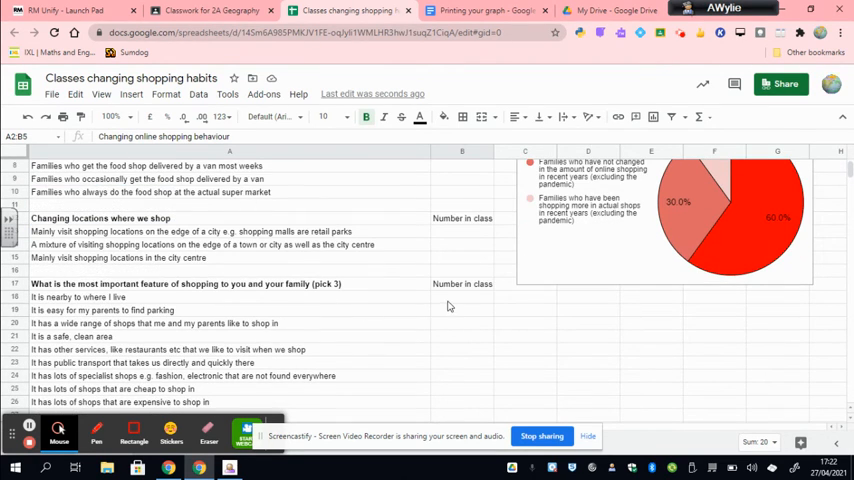
mouse_move(128, 303)
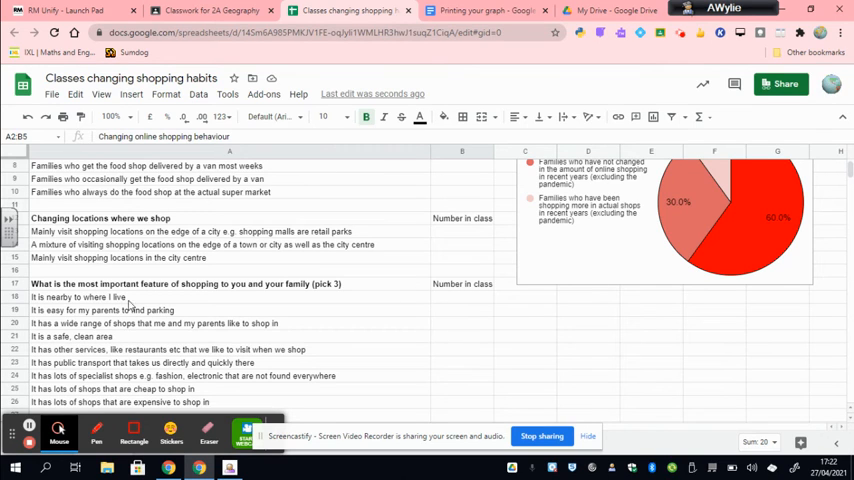
mouse_move(75, 330)
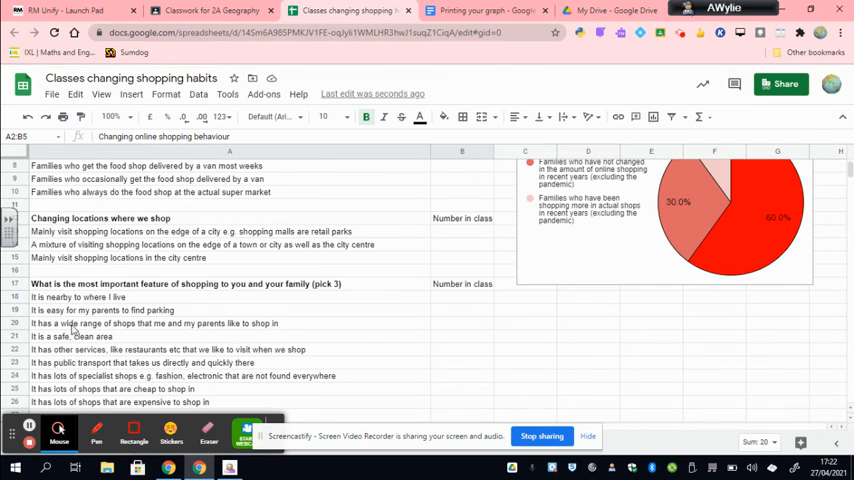
scroll("down", 3)
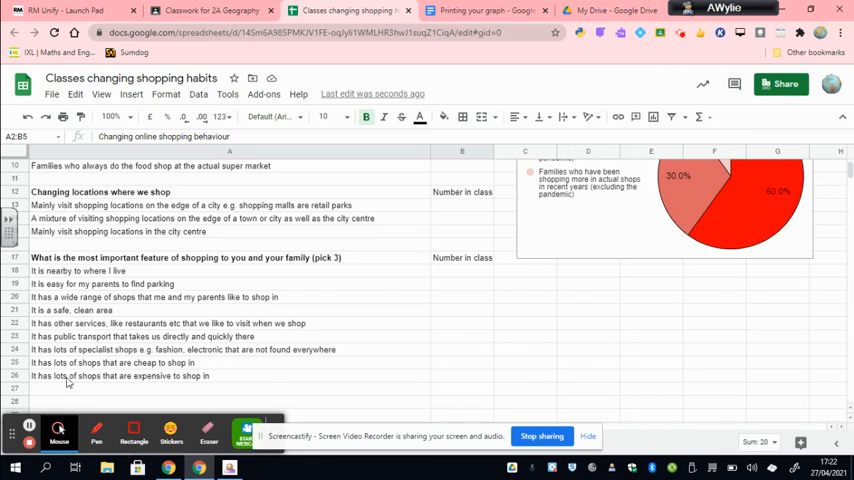
mouse_move(64, 283)
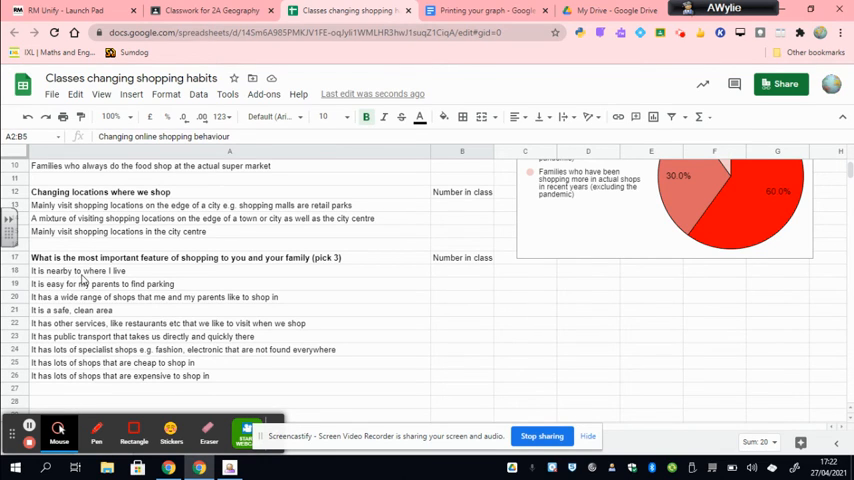
mouse_move(254, 303)
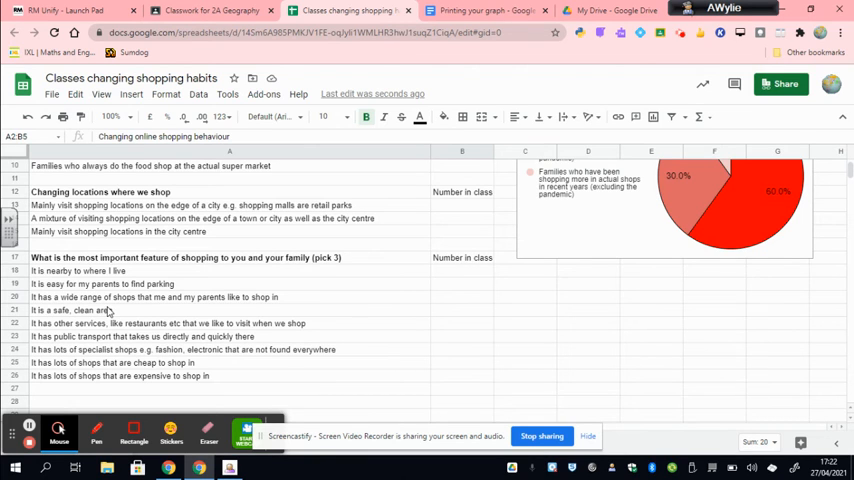
scroll("up", 3)
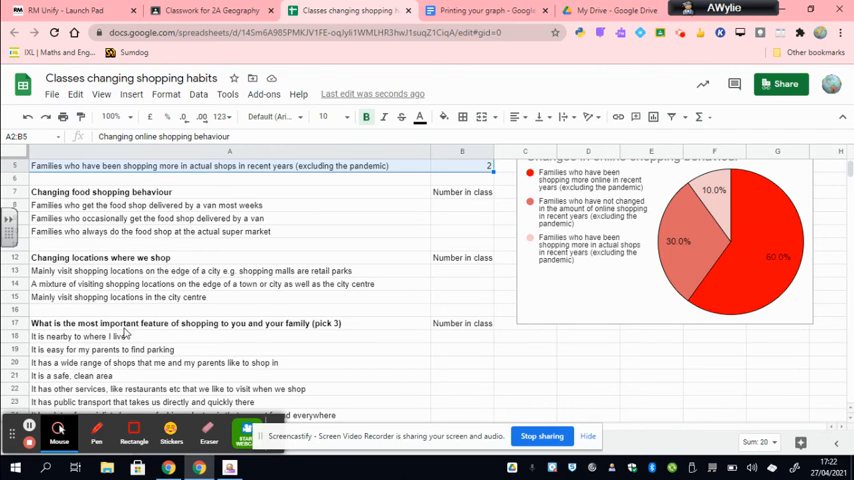
mouse_move(563, 308)
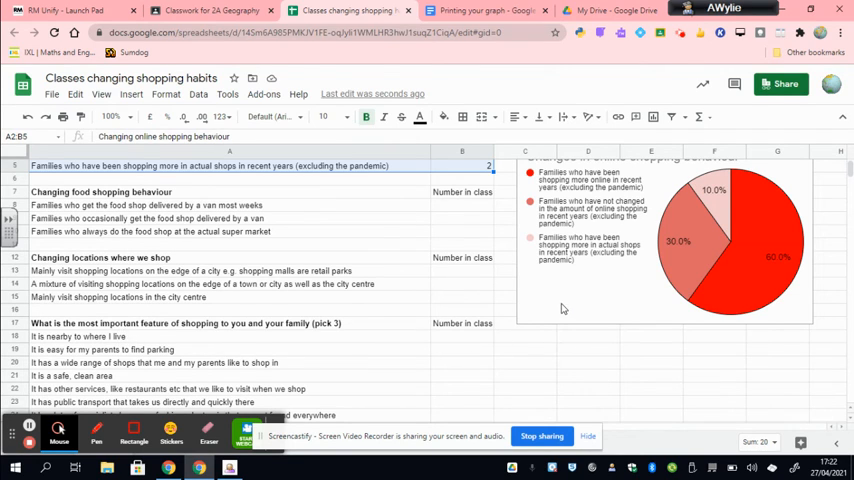
scroll("up", 3)
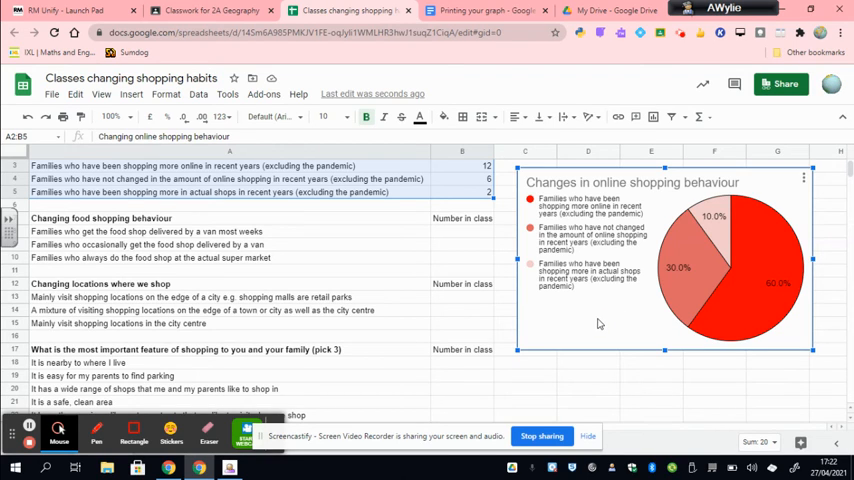
mouse_move(584, 305)
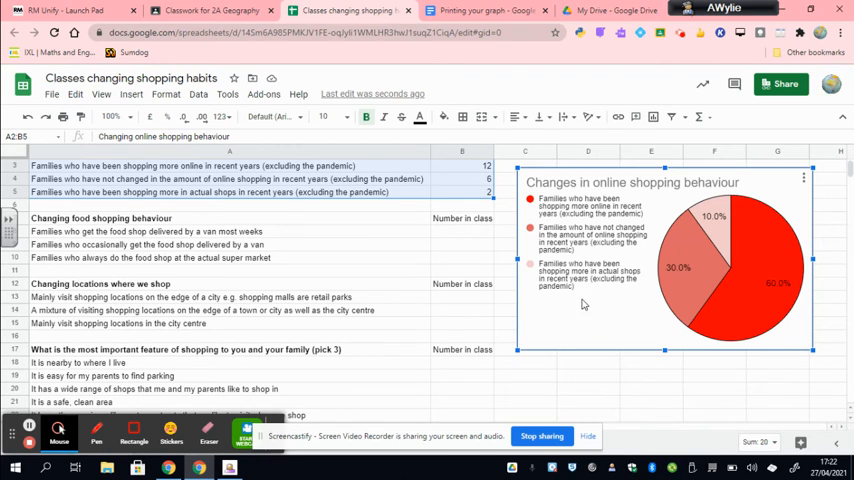
mouse_move(75, 95)
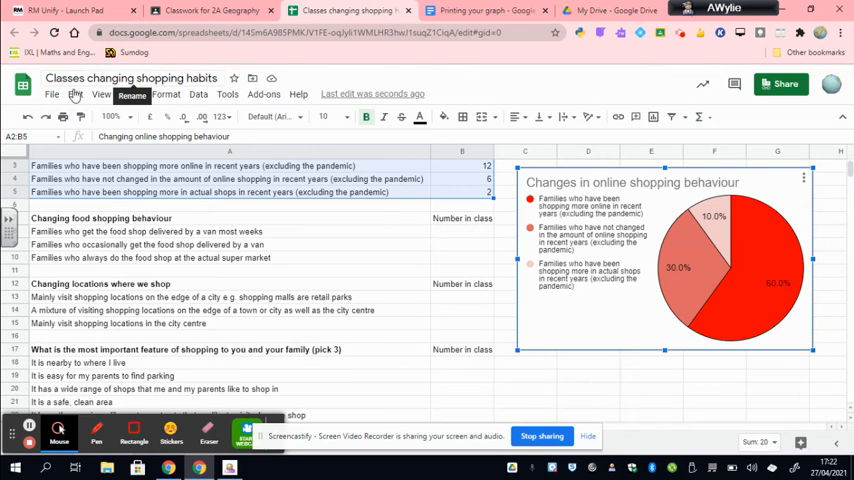
Copy the pie chart and switch to the 'Printing your graph' document
left_click(75, 94)
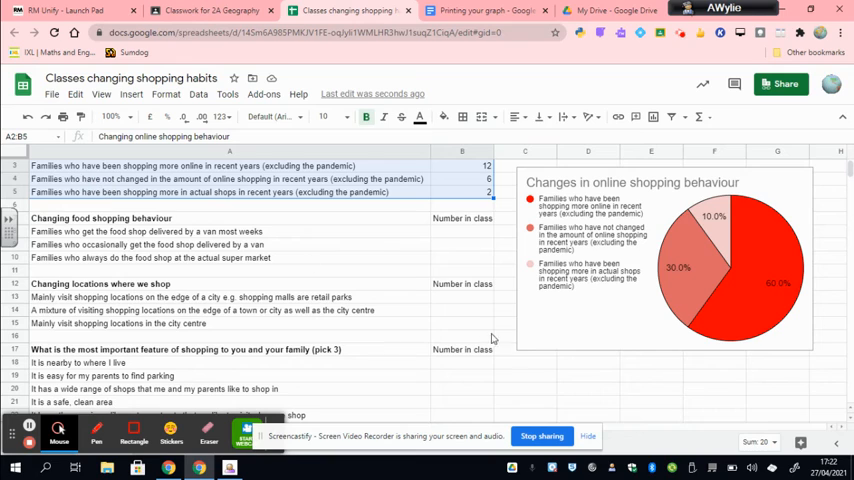
left_click(562, 318)
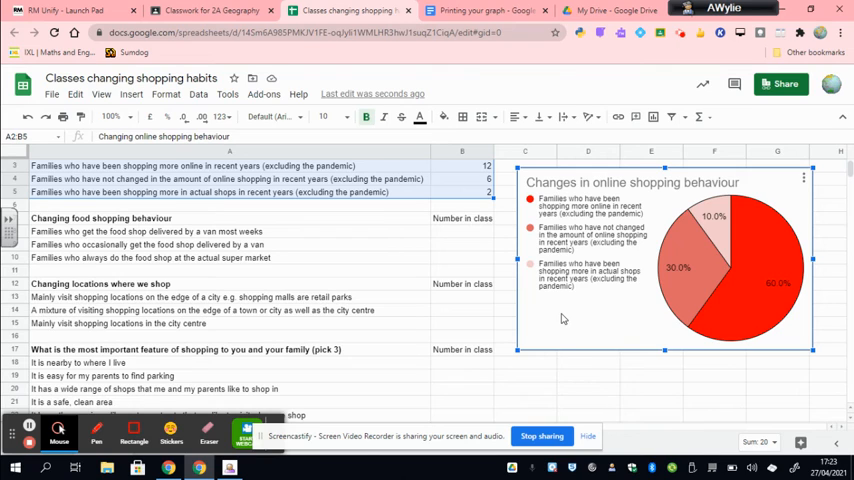
mouse_move(583, 256)
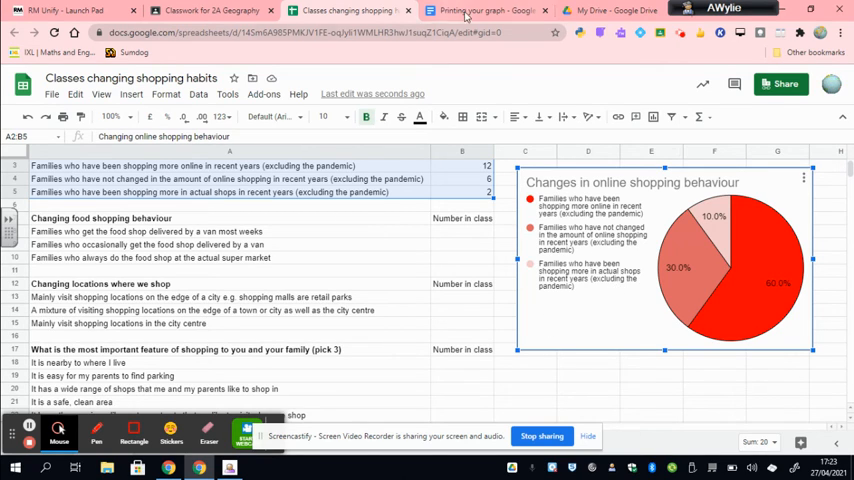
left_click(487, 10)
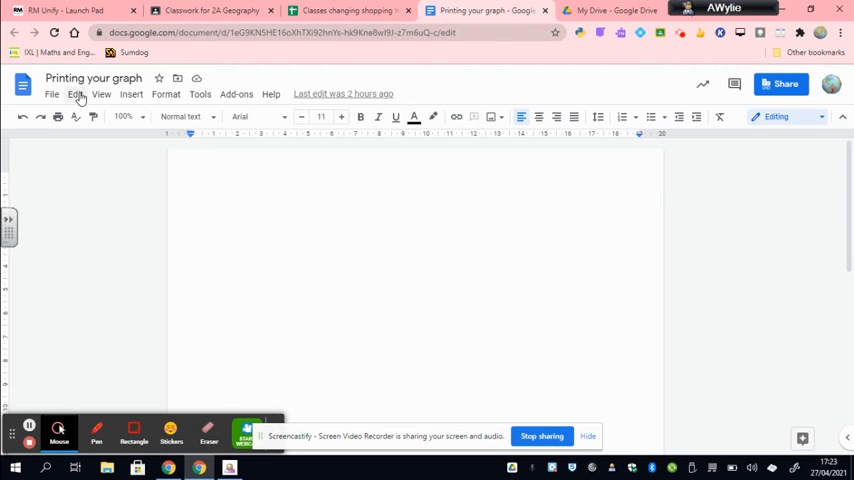
Paste the copied chart into 'Printing your graph' with the Paste unlinked option
left_click(75, 93)
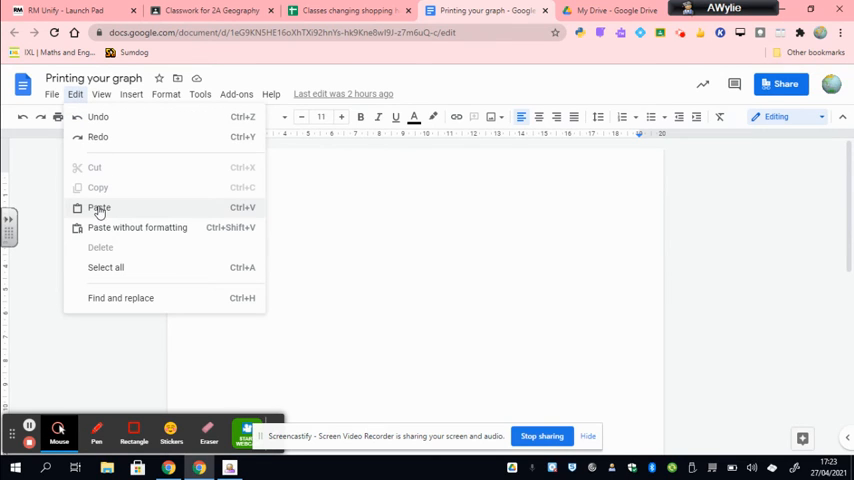
left_click(99, 207)
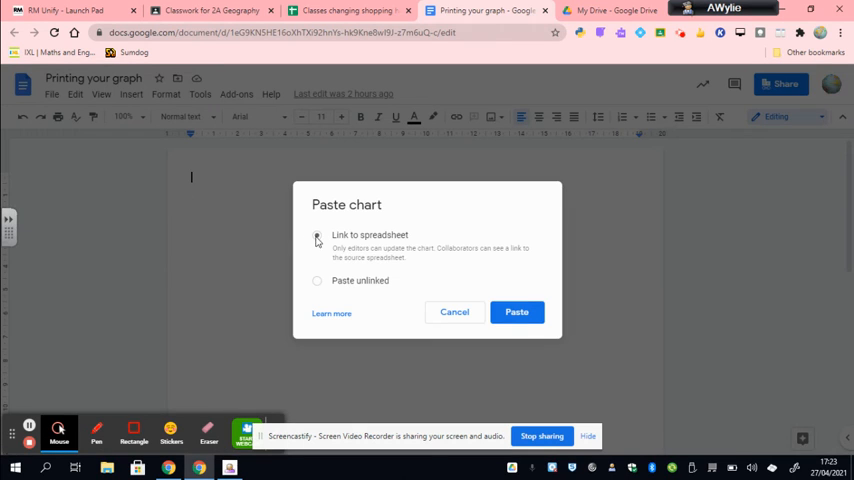
left_click(317, 238)
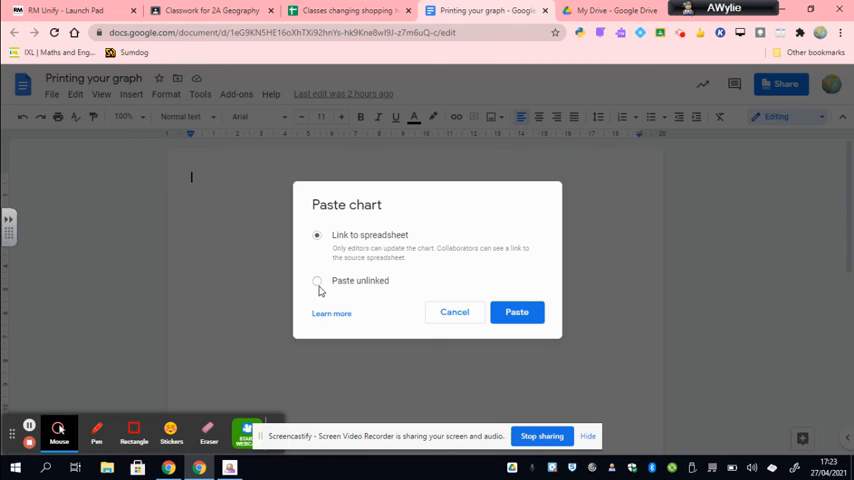
left_click(317, 281)
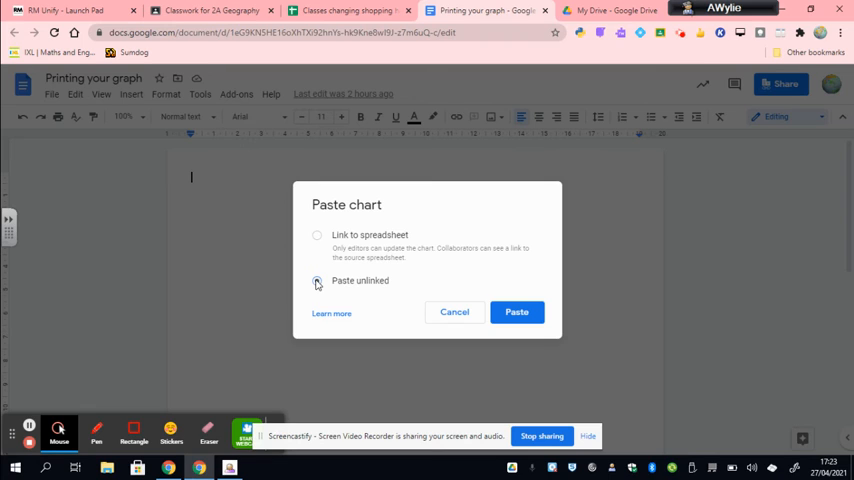
left_click(317, 280)
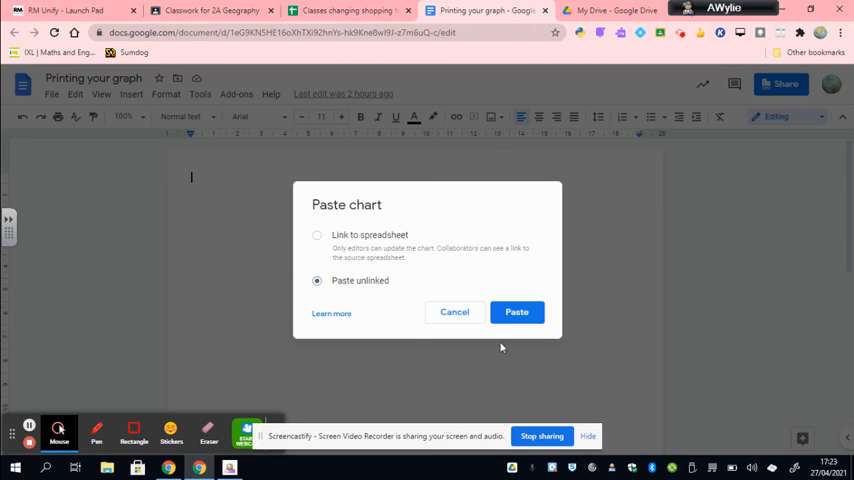
mouse_move(380, 280)
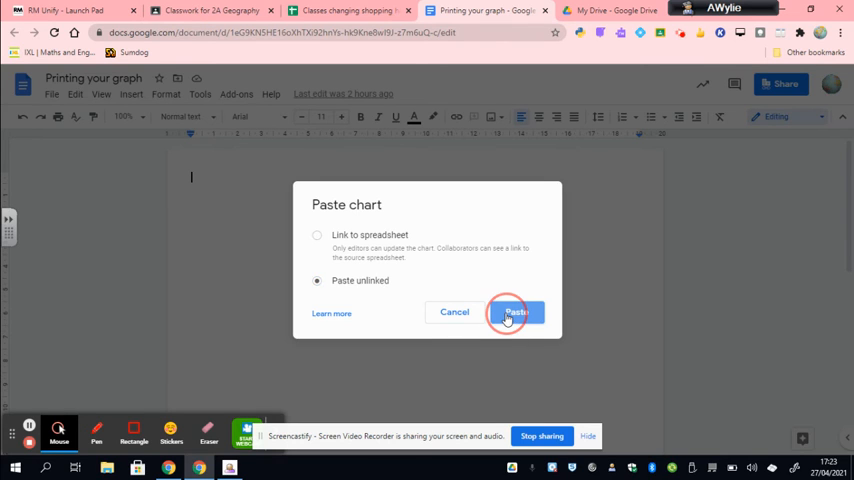
left_click(515, 312)
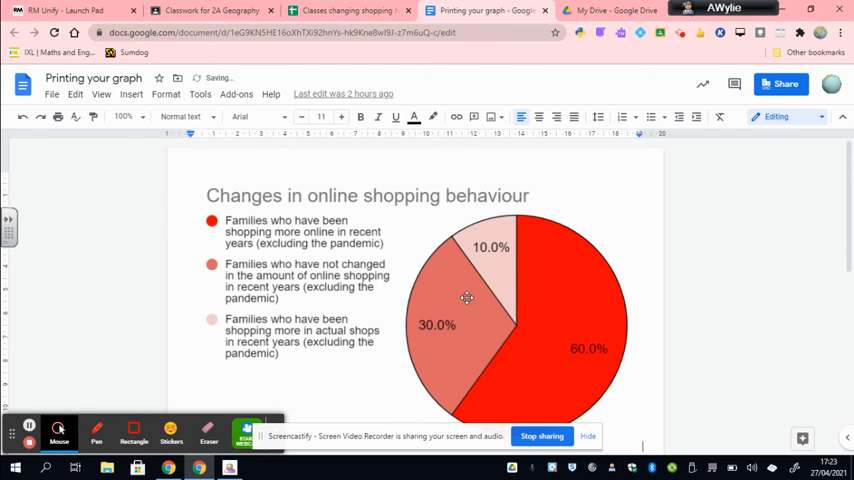
mouse_move(421, 272)
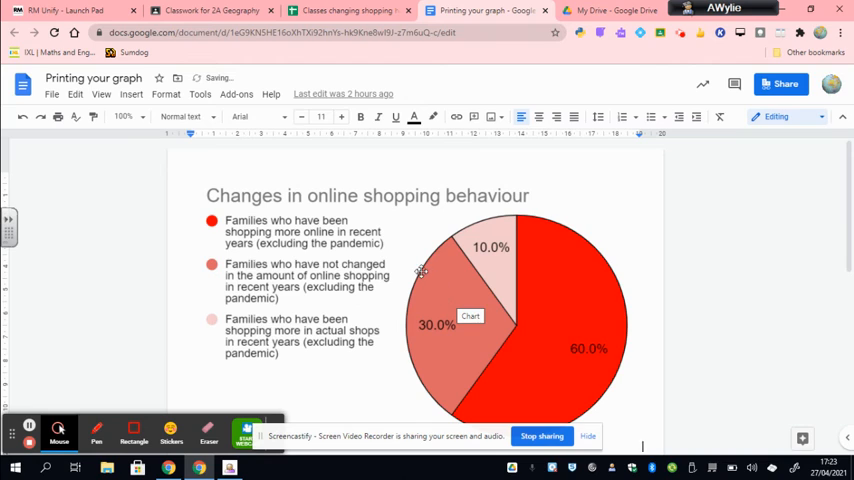
mouse_move(433, 278)
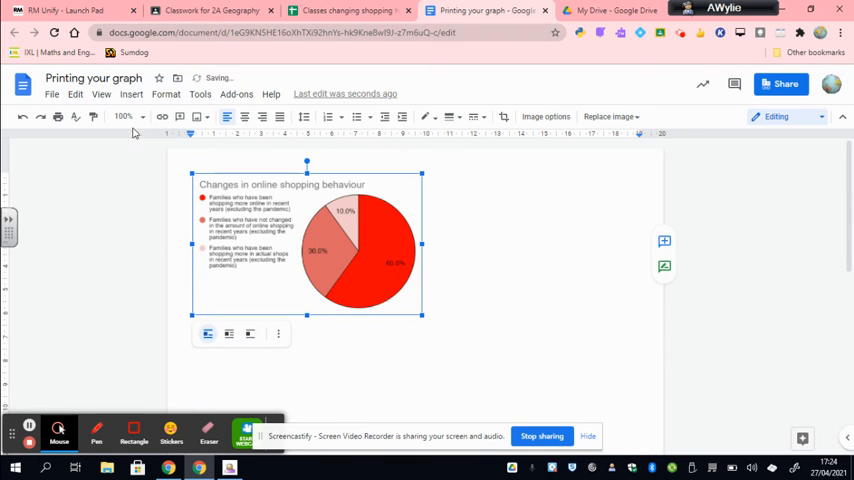
Zoom the page to 50%, then drag the chart's corner outward to enlarge it slightly
left_click(124, 116)
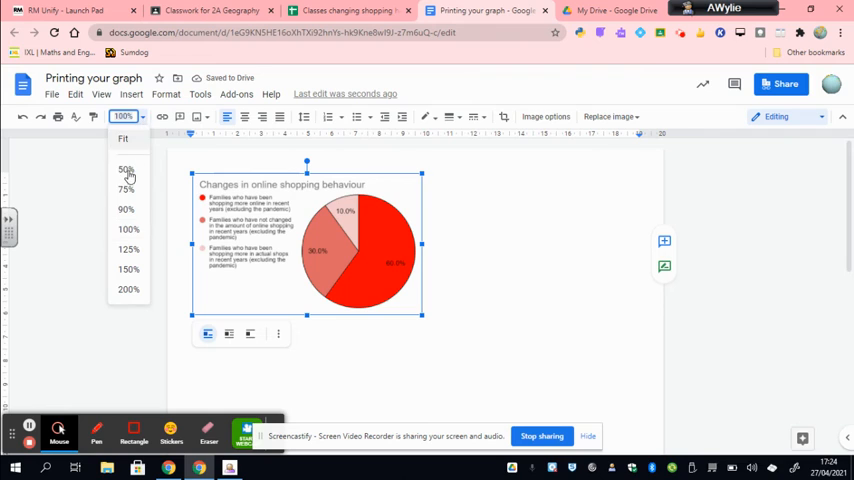
left_click(125, 170)
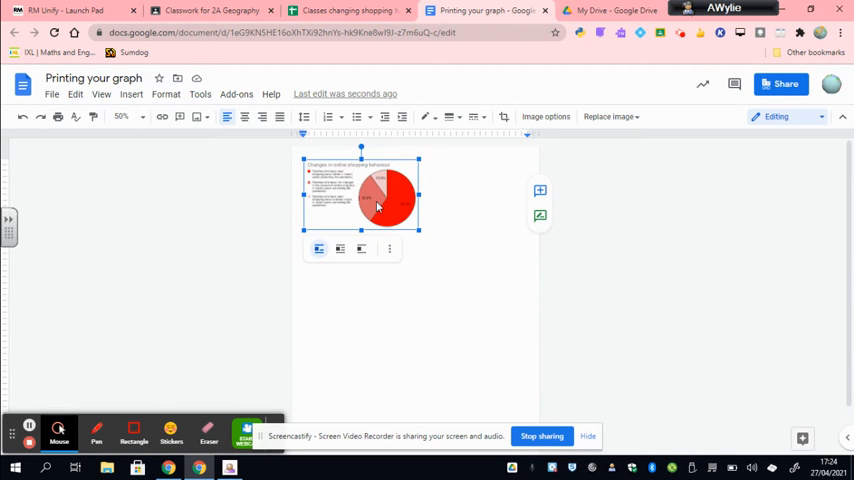
mouse_move(60, 93)
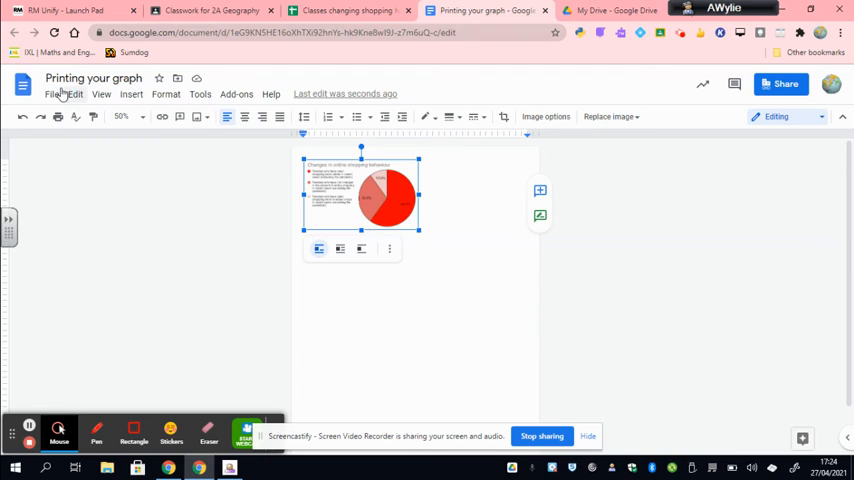
left_click(53, 93)
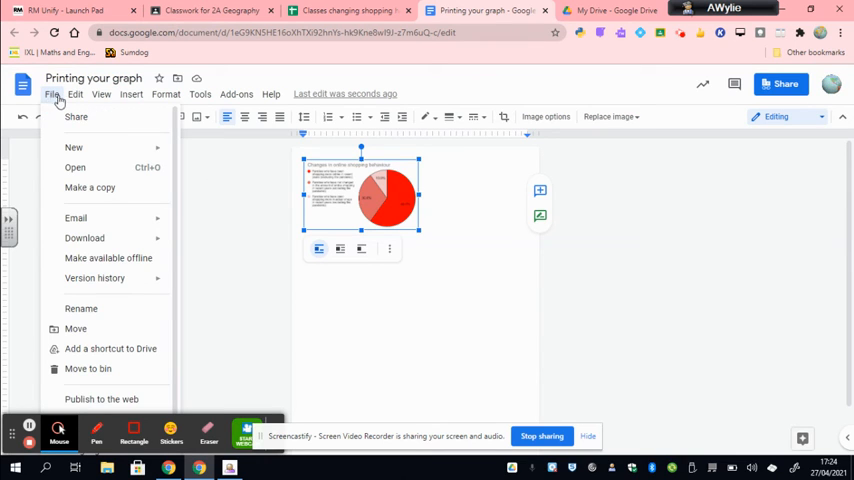
mouse_move(116, 390)
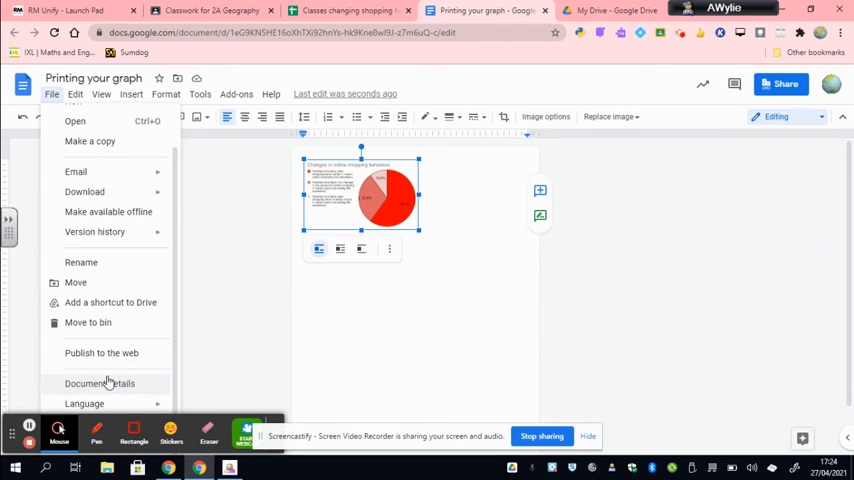
mouse_move(380, 338)
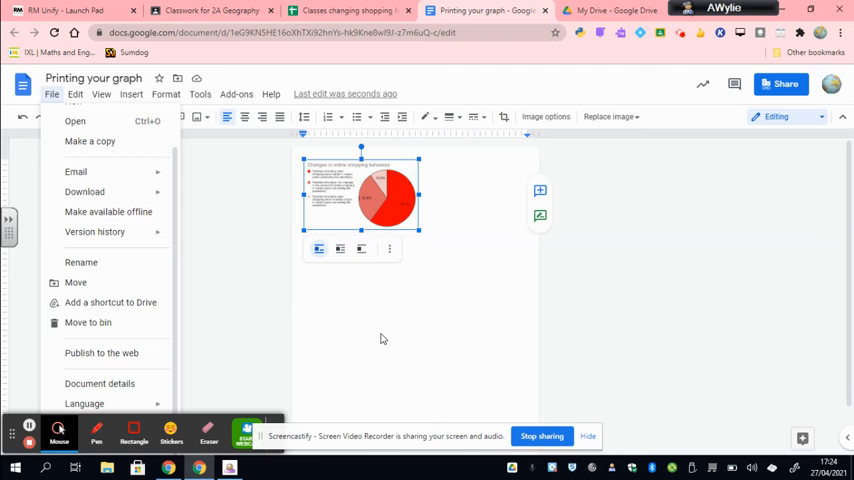
left_click(347, 310)
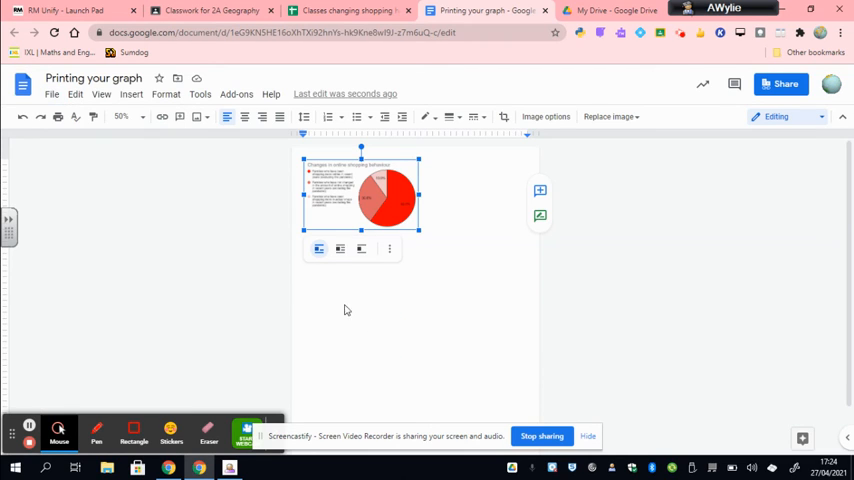
mouse_move(211, 127)
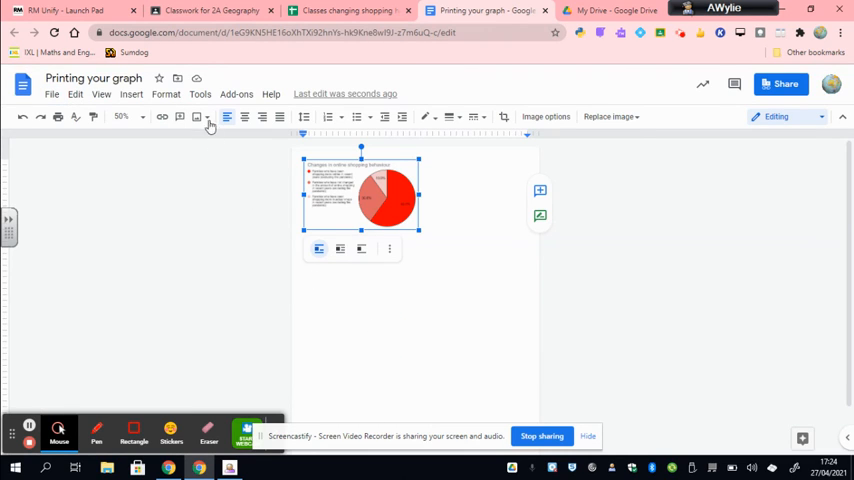
mouse_move(289, 251)
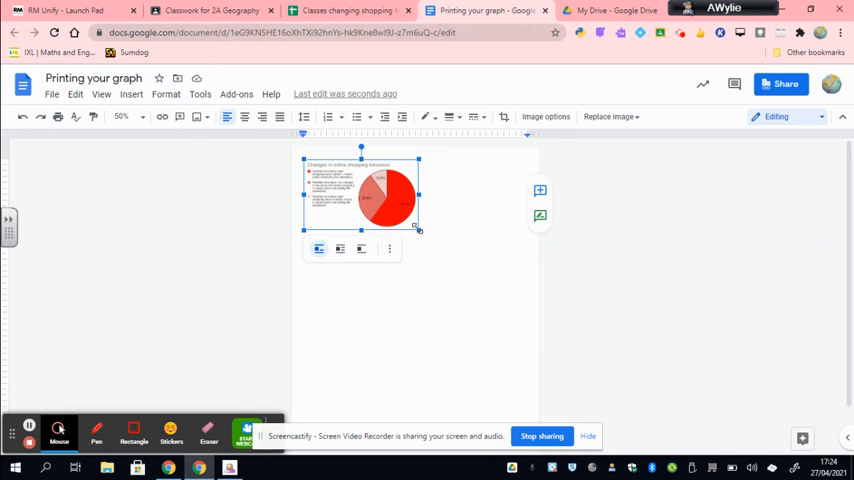
left_click_drag(418, 228, 437, 247)
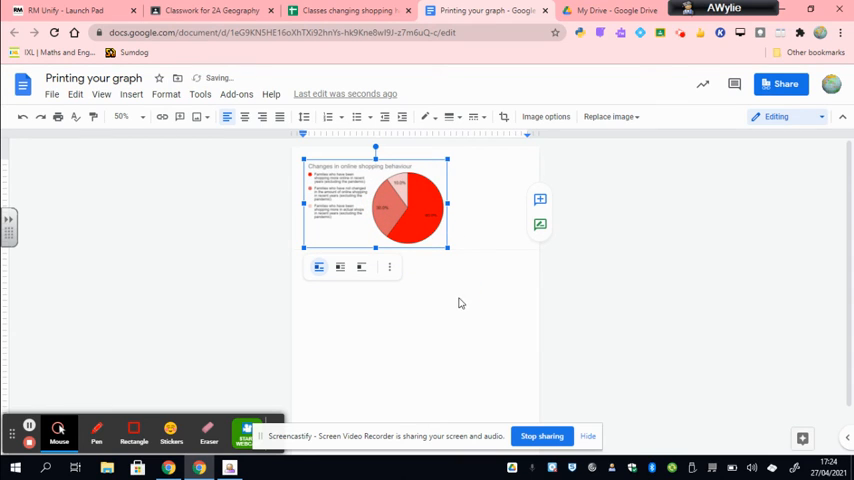
mouse_move(369, 331)
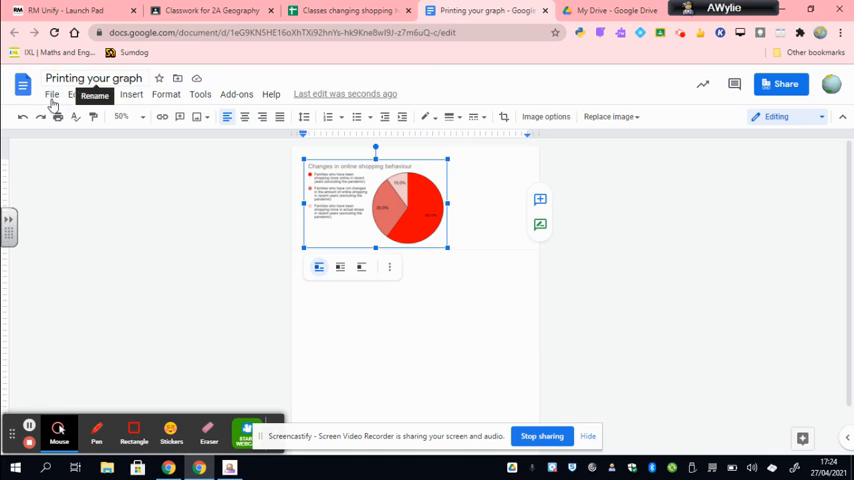
left_click(51, 93)
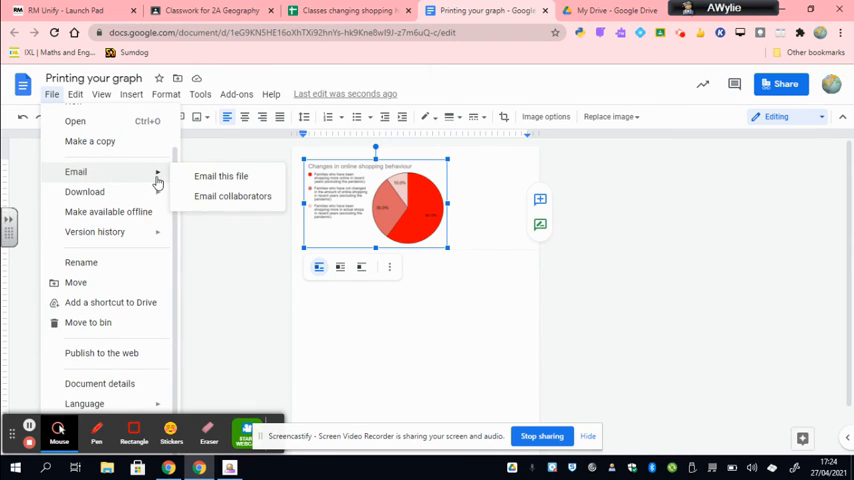
left_click(220, 176)
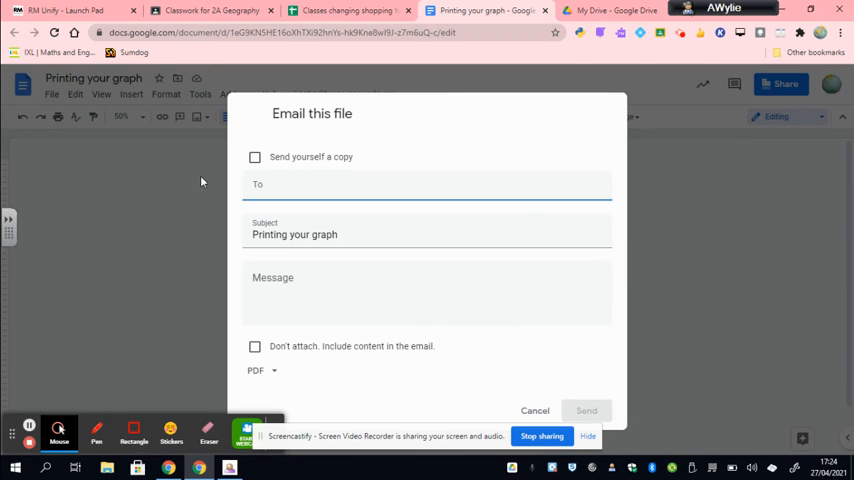
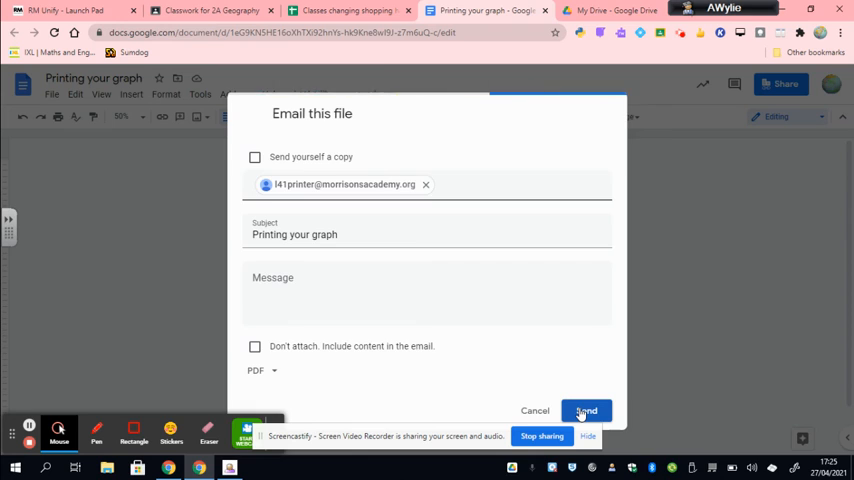
left_click(585, 410)
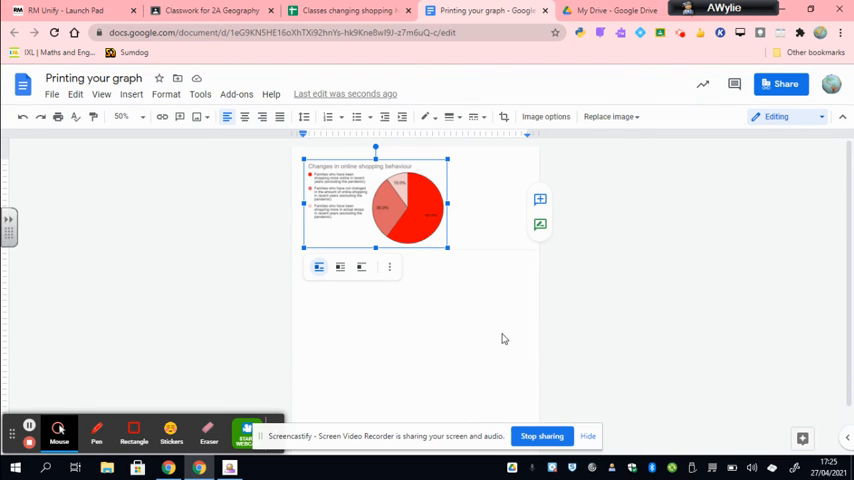
mouse_move(470, 294)
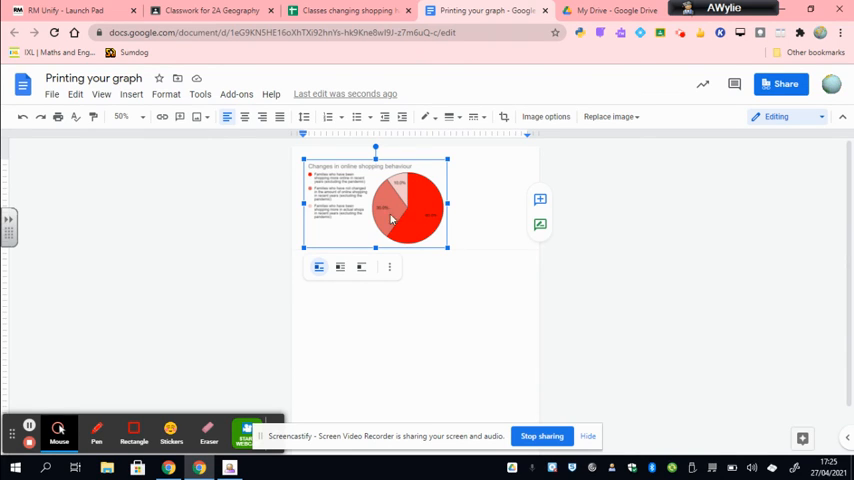
mouse_move(414, 277)
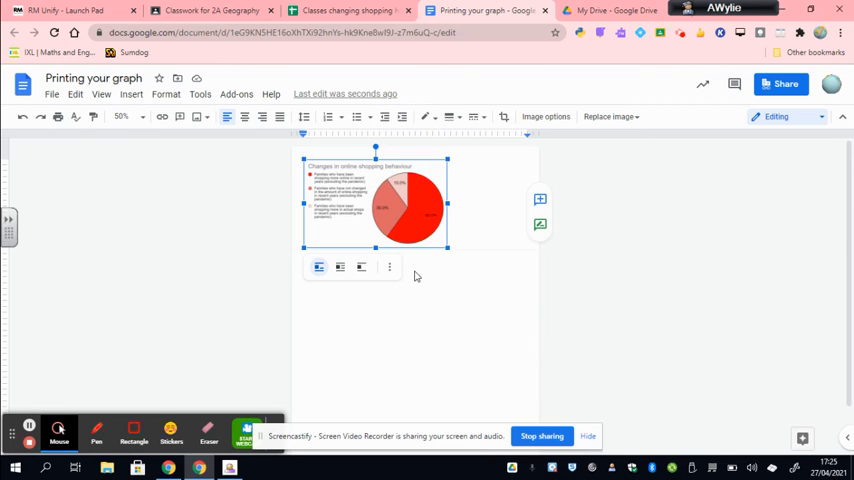
mouse_move(421, 270)
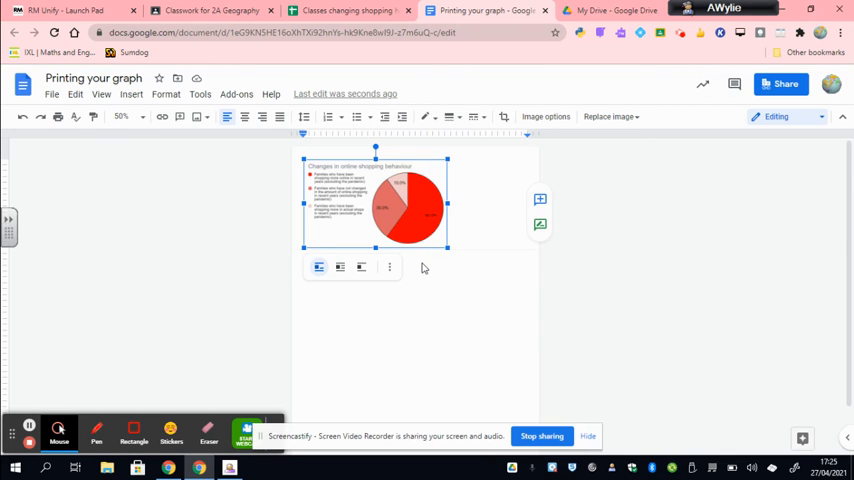
mouse_move(294, 202)
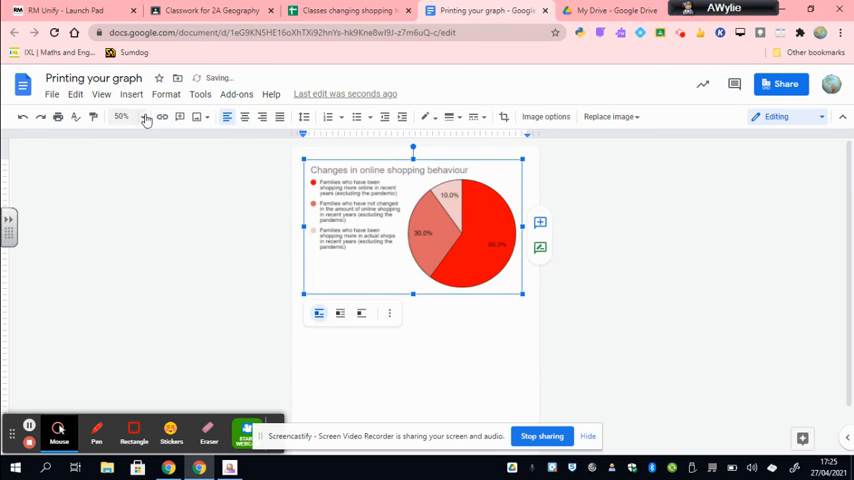
Set the page zoom to 100% and scroll down to the pie chart
left_click(122, 117)
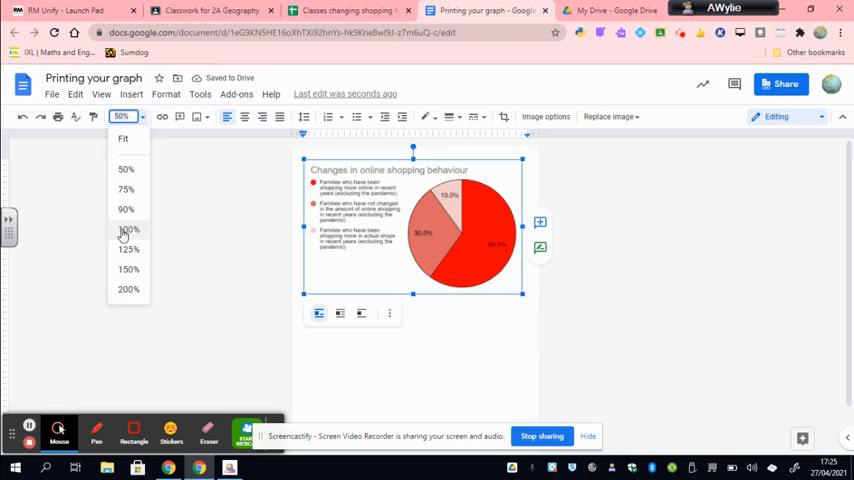
left_click(128, 229)
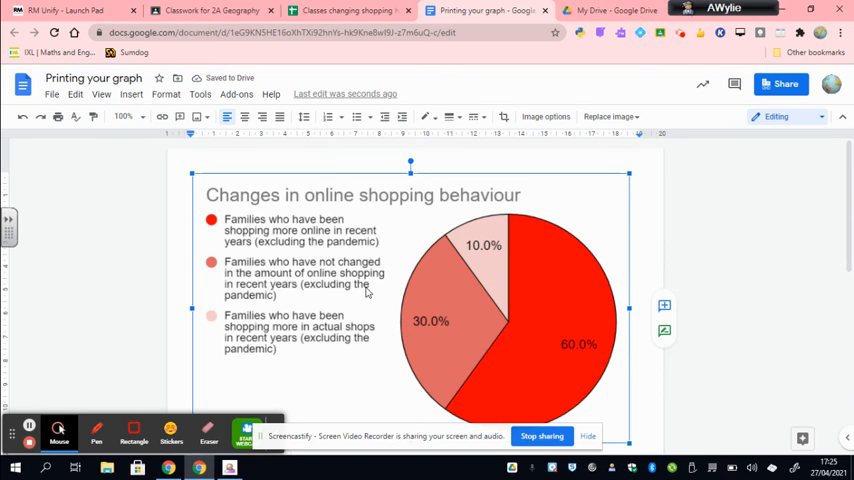
mouse_move(548, 375)
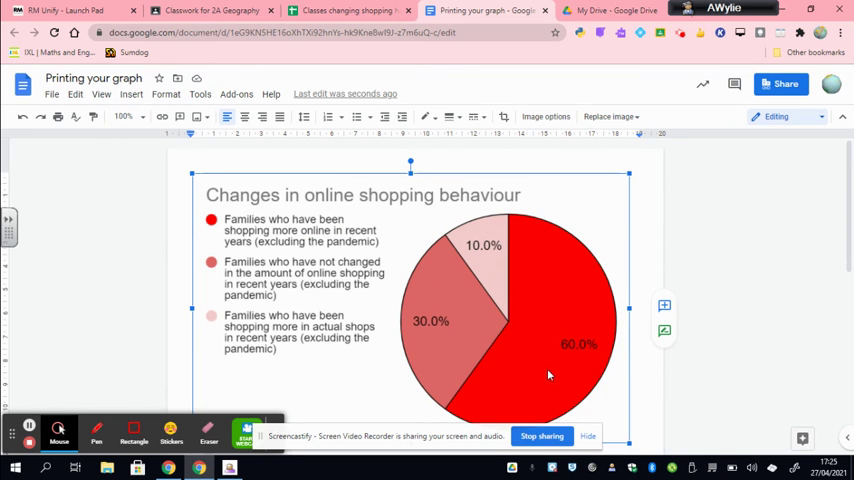
mouse_move(535, 358)
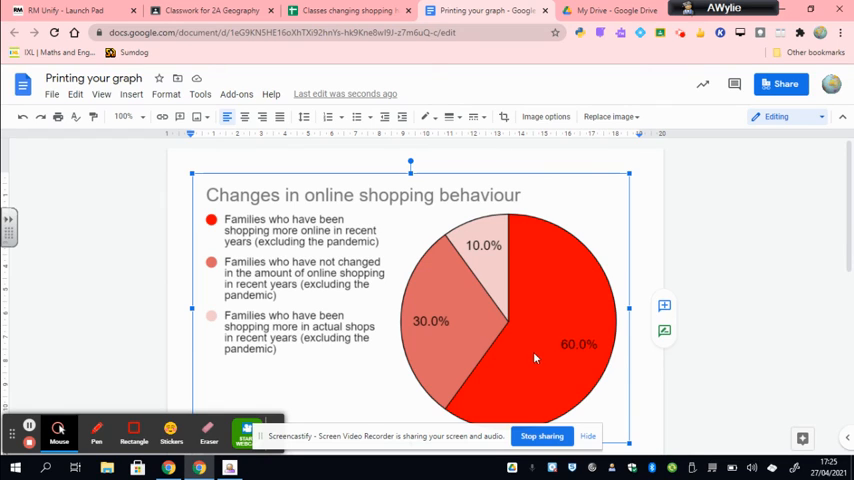
mouse_move(320, 211)
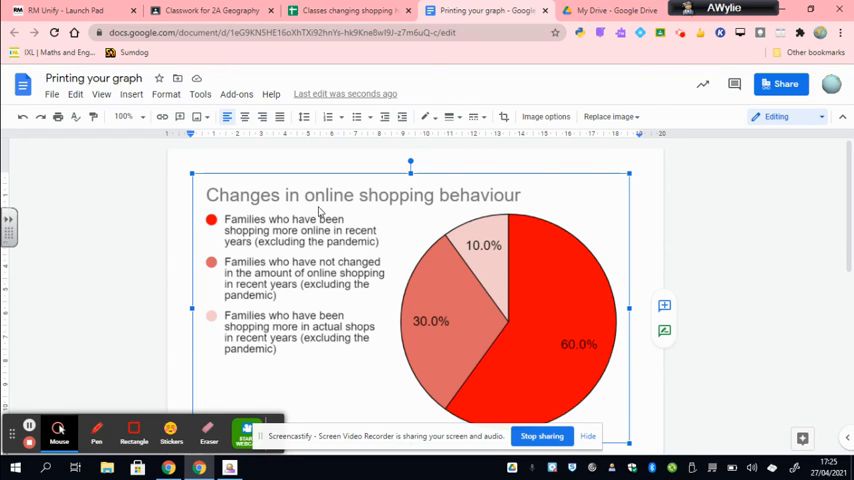
scroll("down", 3)
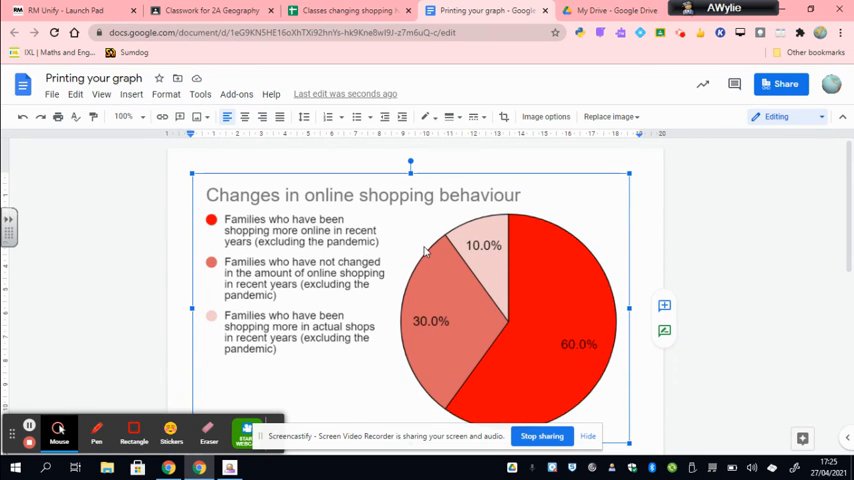
mouse_move(375, 209)
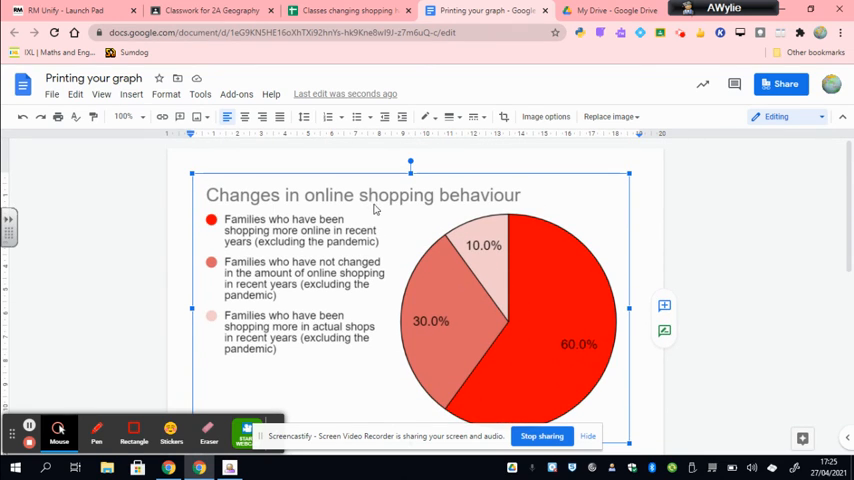
mouse_move(433, 197)
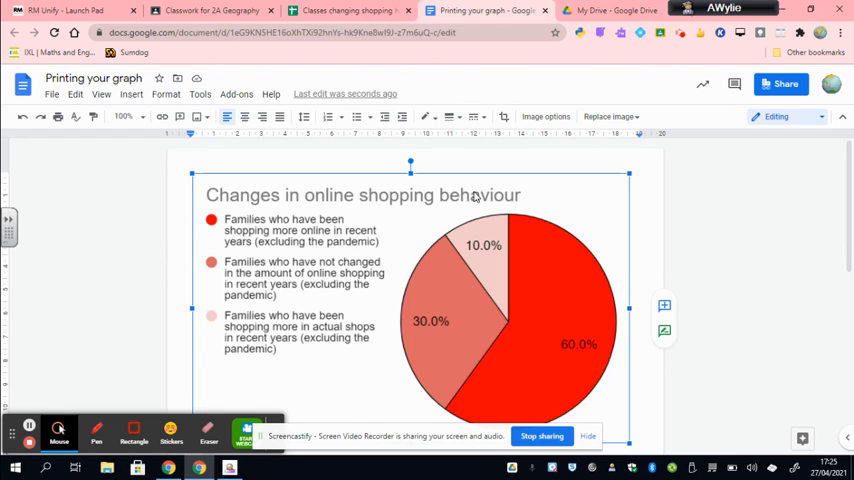
mouse_move(567, 321)
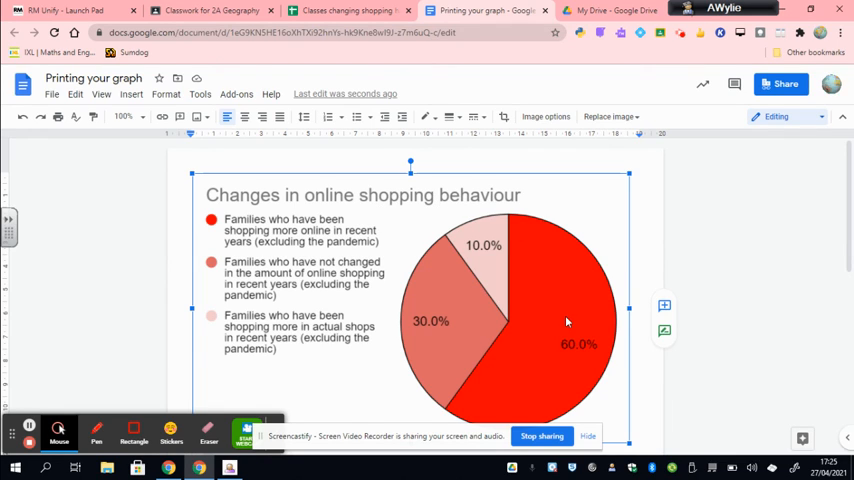
mouse_move(584, 359)
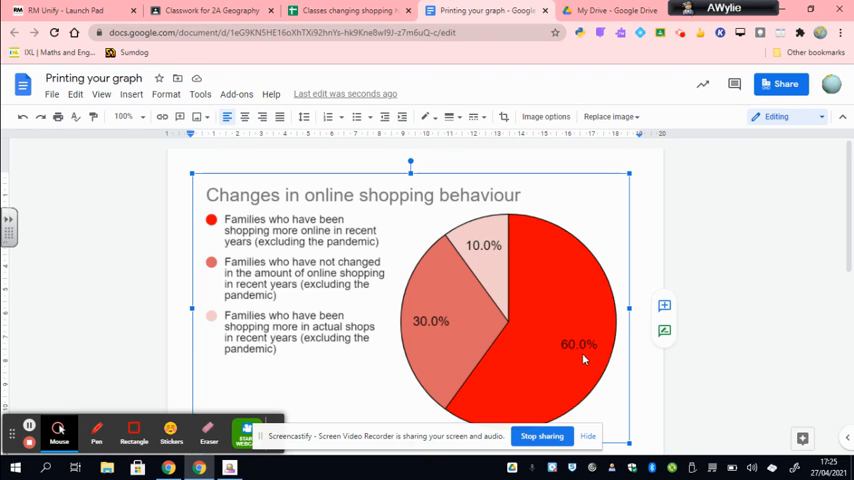
mouse_move(267, 235)
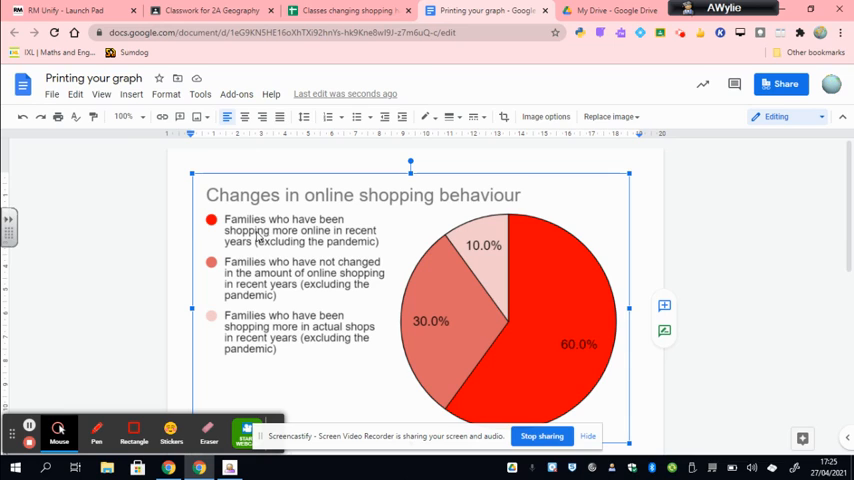
mouse_move(321, 254)
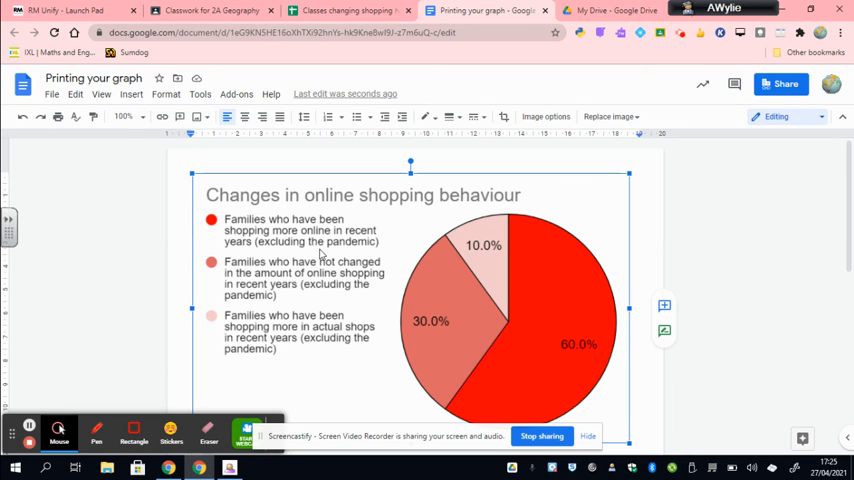
mouse_move(240, 338)
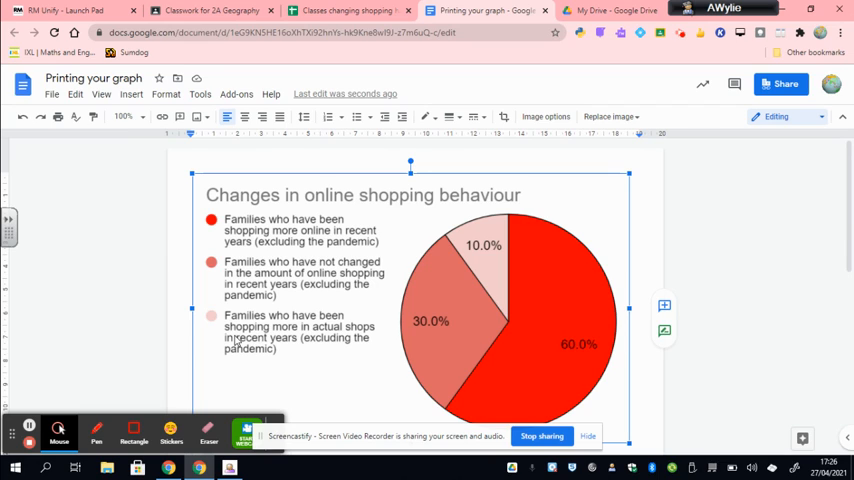
mouse_move(478, 260)
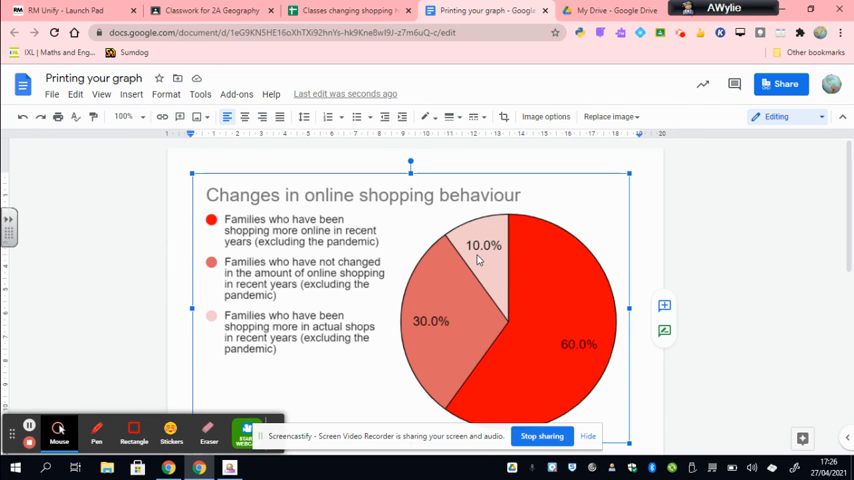
mouse_move(562, 330)
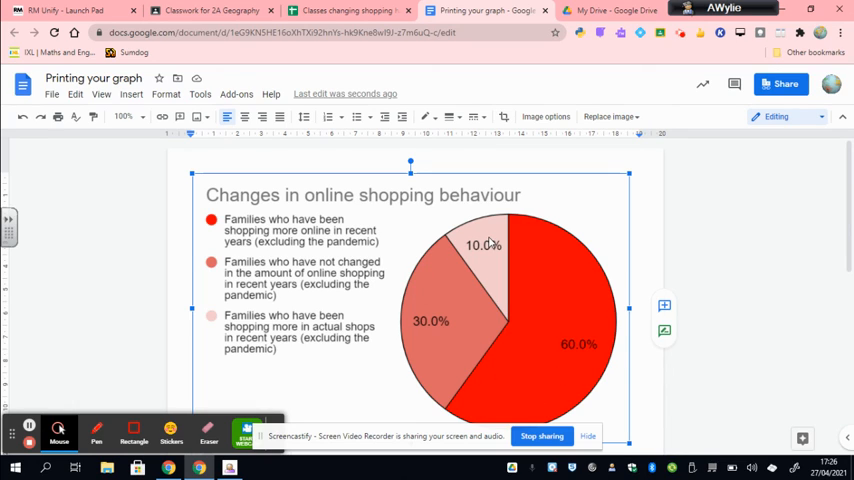
mouse_move(470, 241)
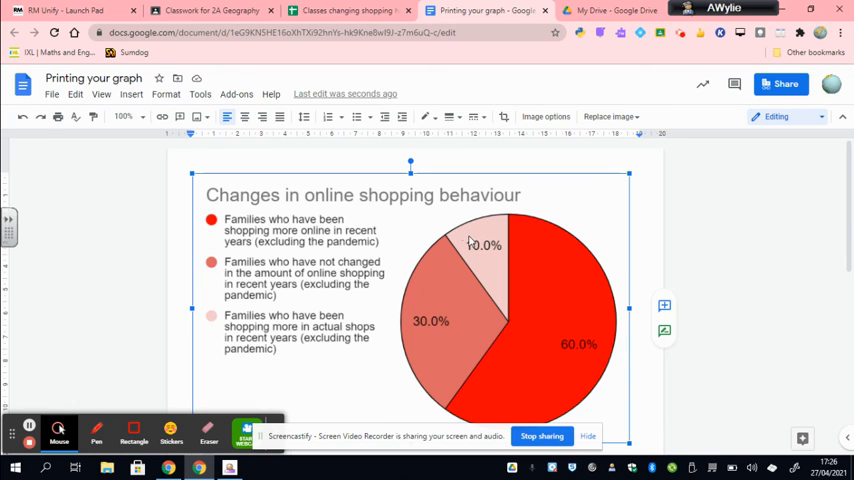
mouse_move(487, 240)
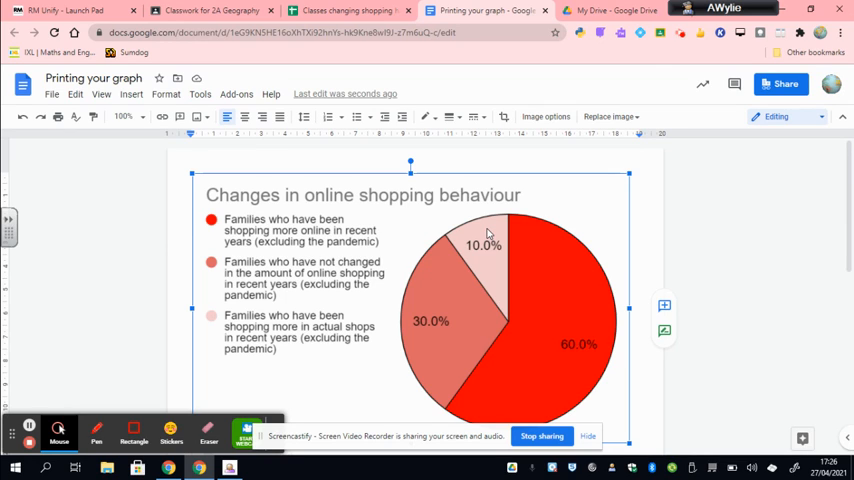
mouse_move(572, 362)
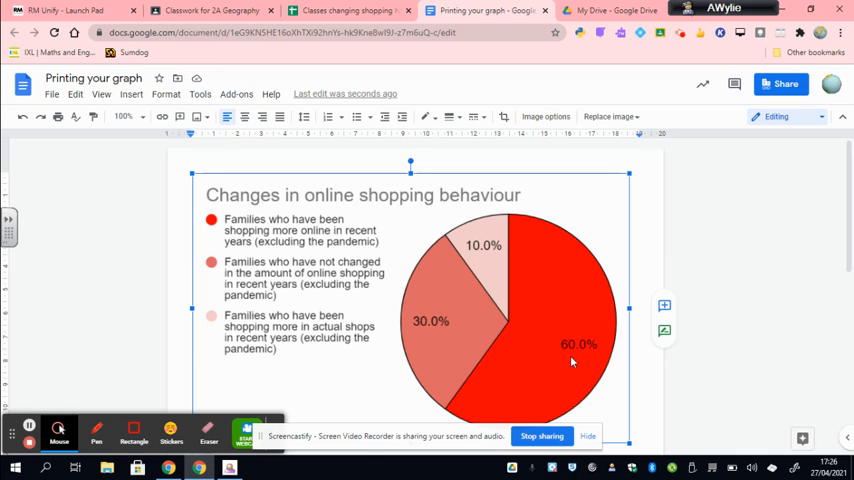
mouse_move(537, 331)
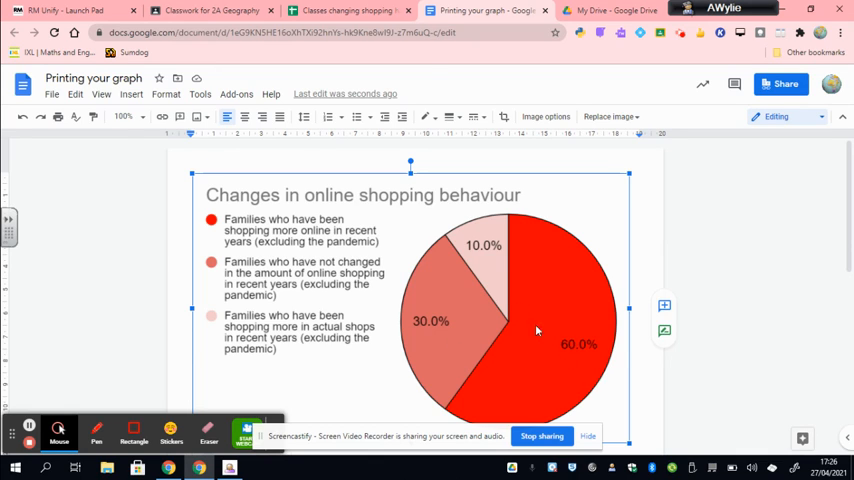
mouse_move(599, 354)
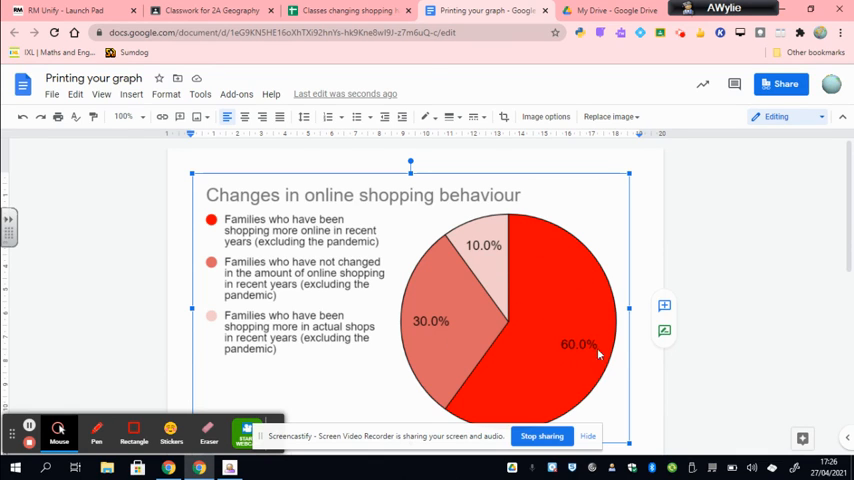
mouse_move(549, 326)
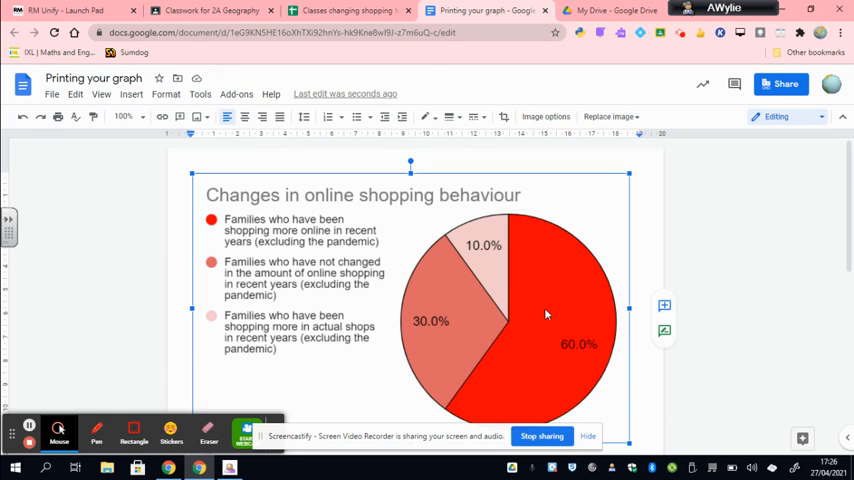
mouse_move(535, 318)
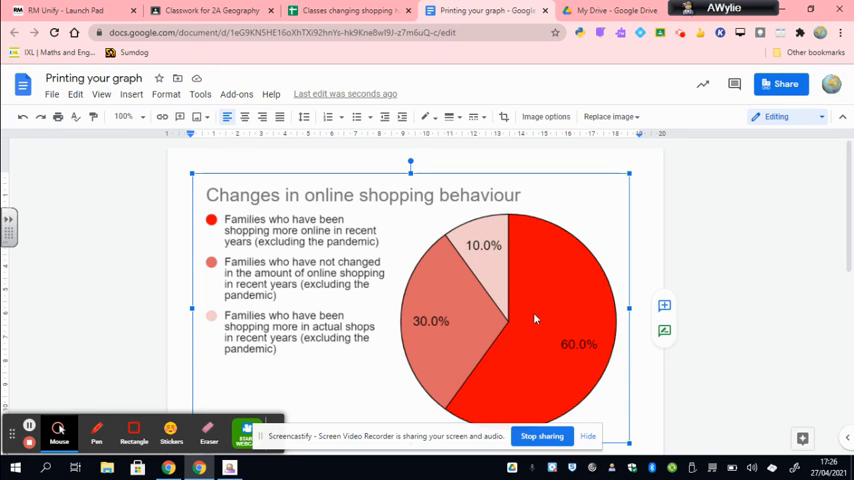
mouse_move(455, 311)
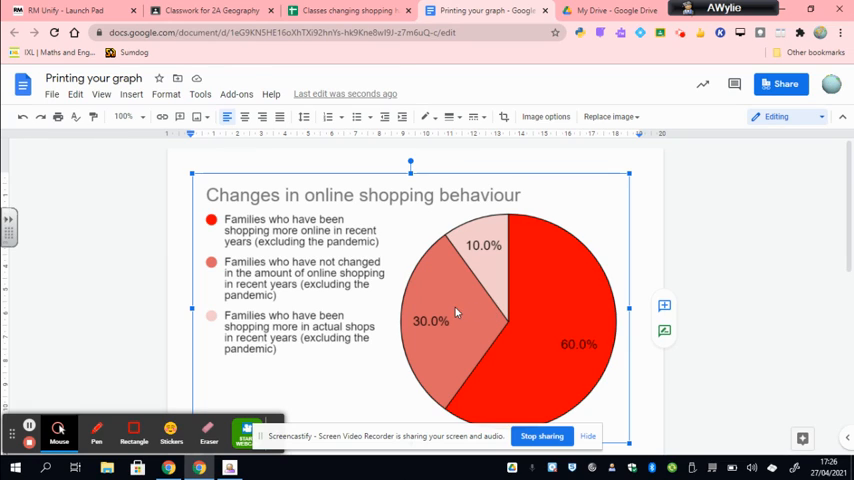